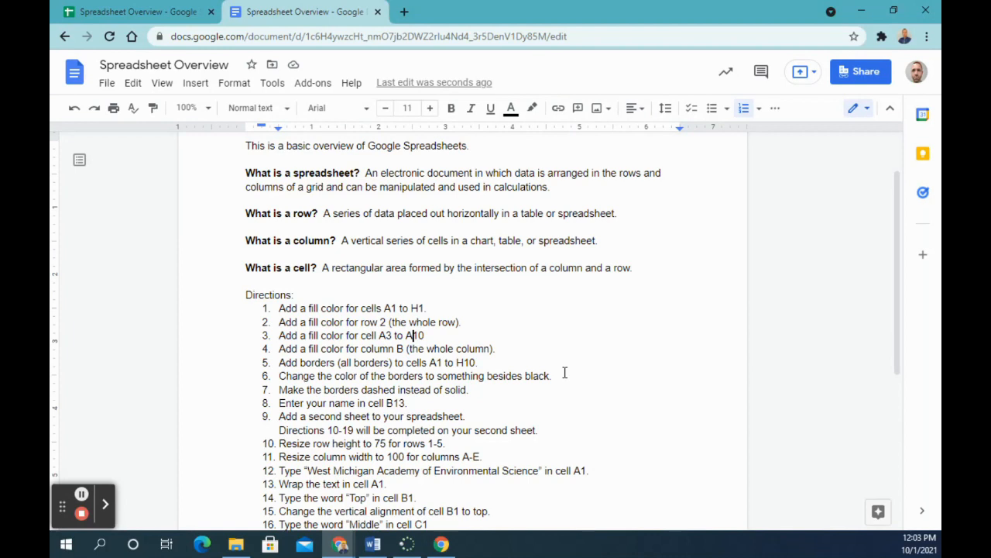
mouse_move(251, 178)
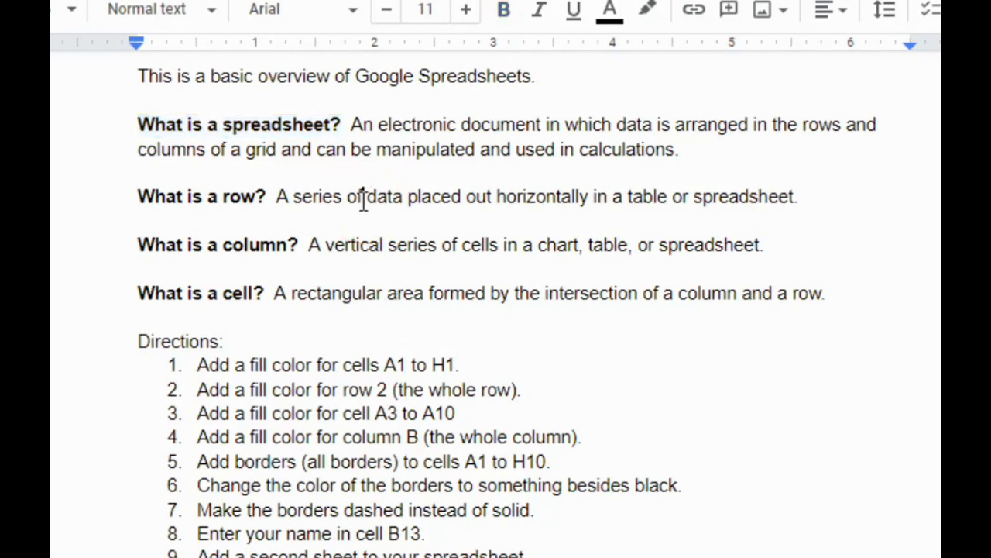
Review the 'What is a row?' directions, then switch to the blank Spreadsheet Overview sheet
double_click(200, 195)
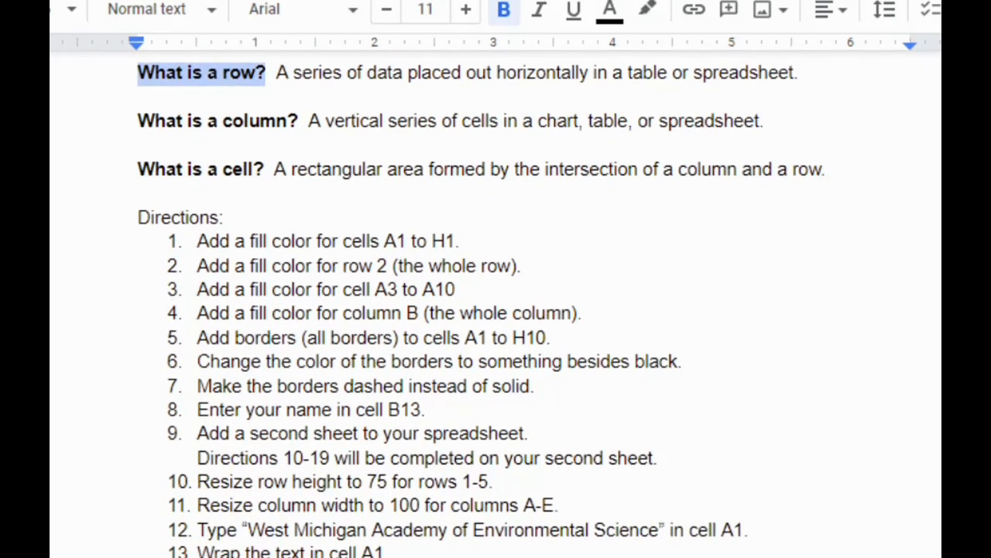
scroll(down, 3)
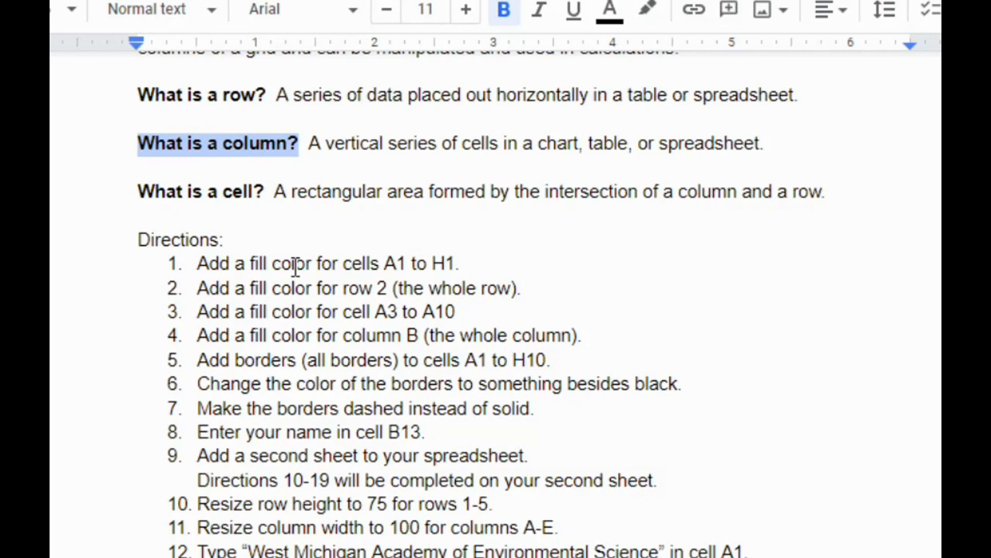
mouse_move(363, 391)
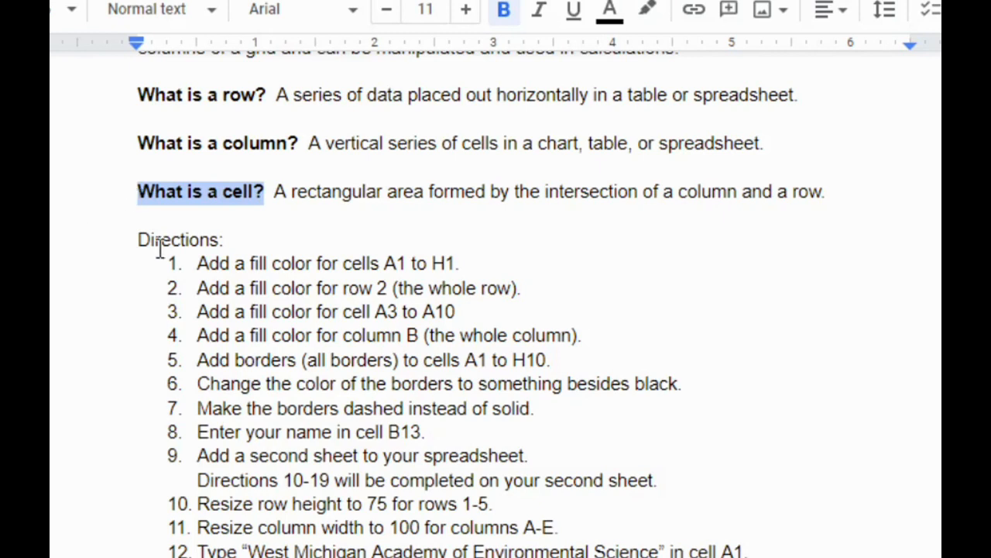
scroll(down, 3)
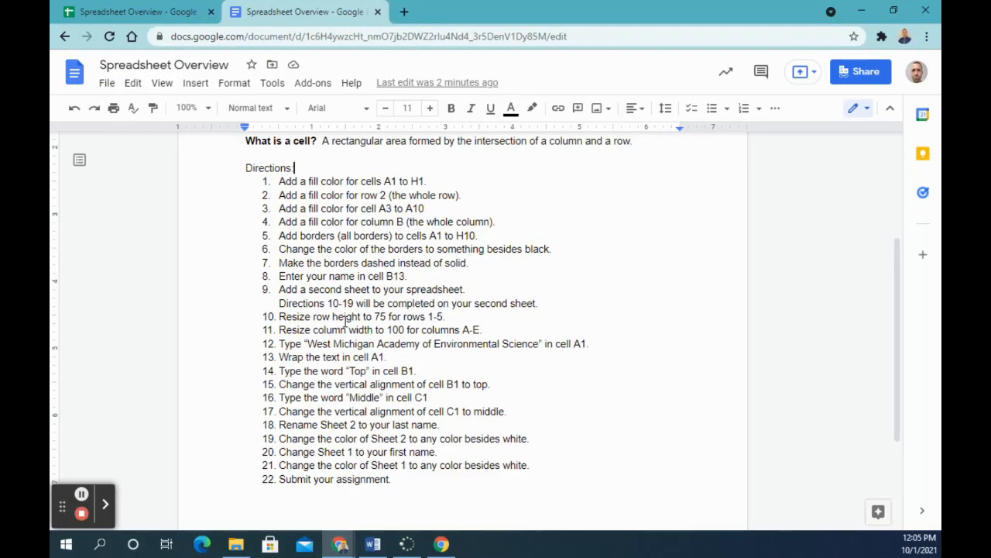
mouse_move(391, 477)
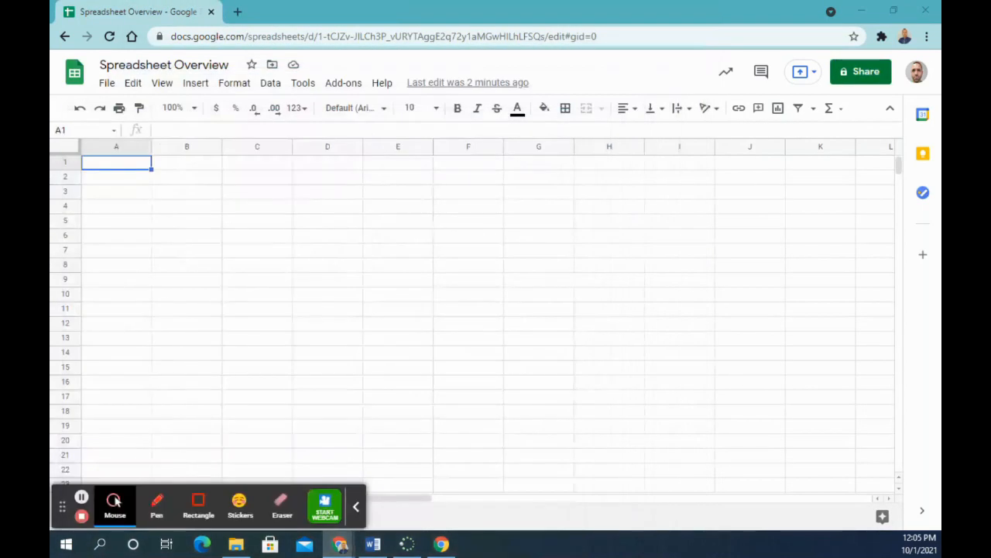
mouse_move(356, 509)
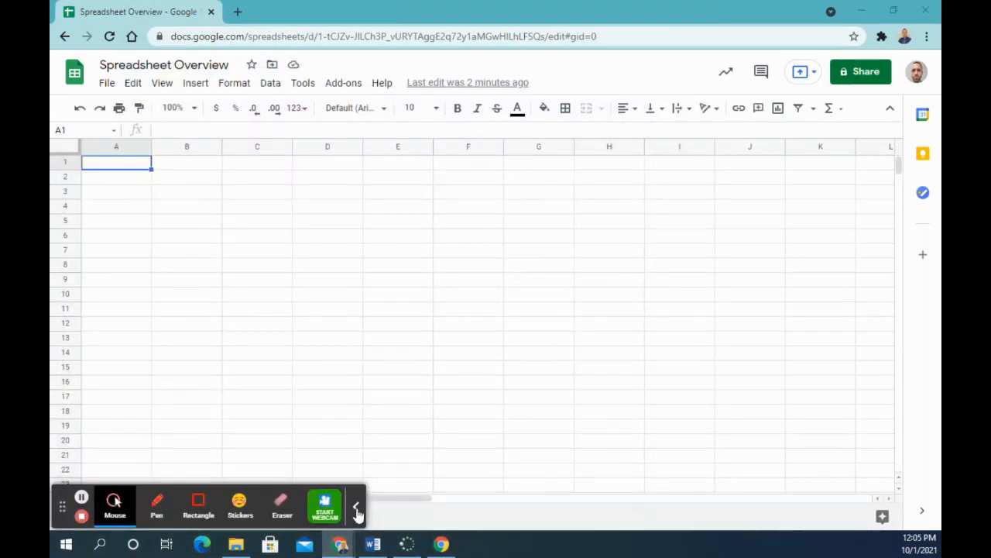
click(357, 510)
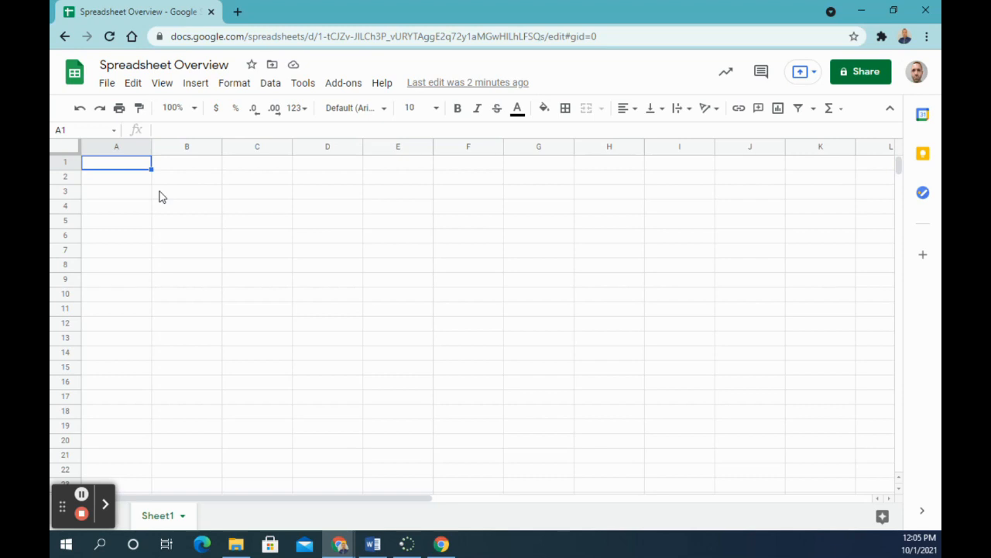
mouse_move(254, 200)
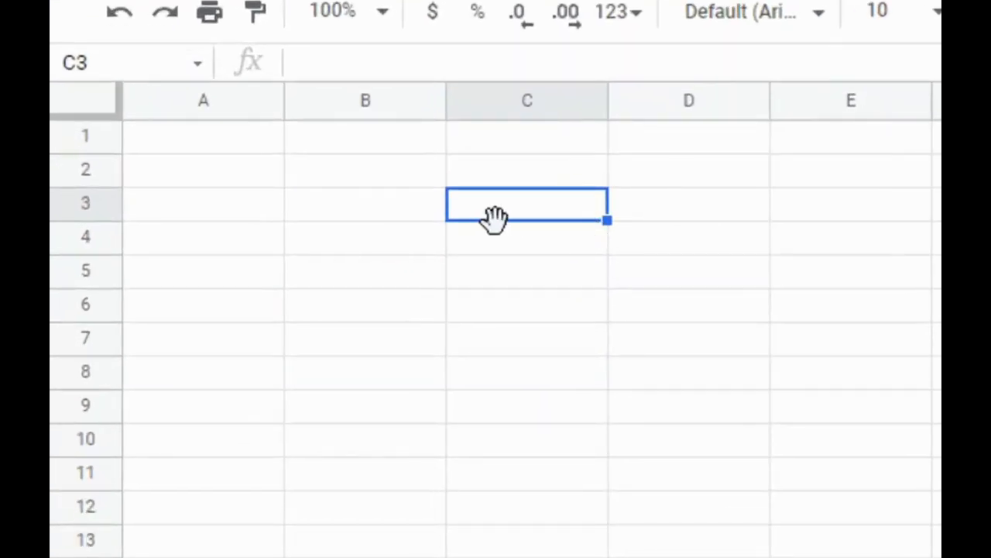
Demonstrate selecting column C, cell C3, and return the selection to A1
click(527, 99)
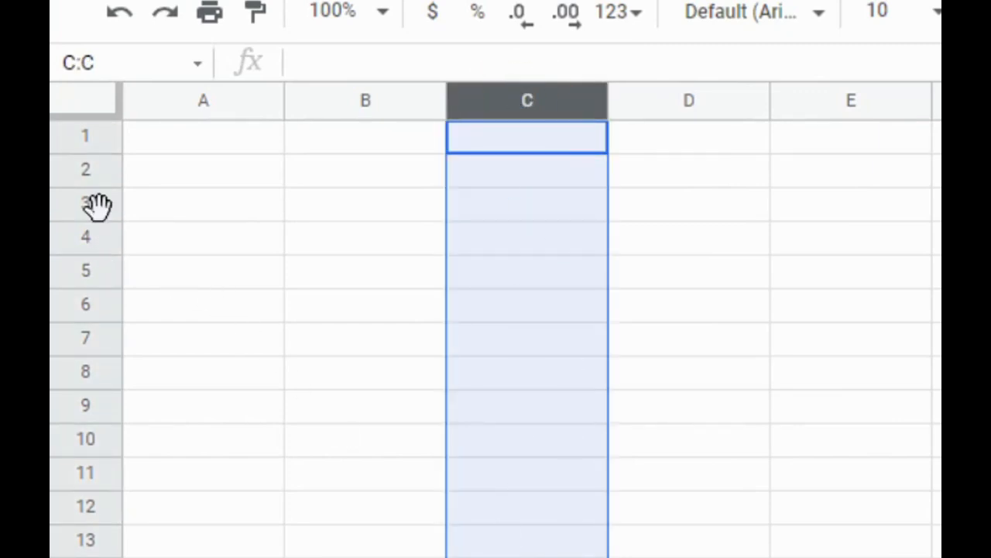
click(526, 202)
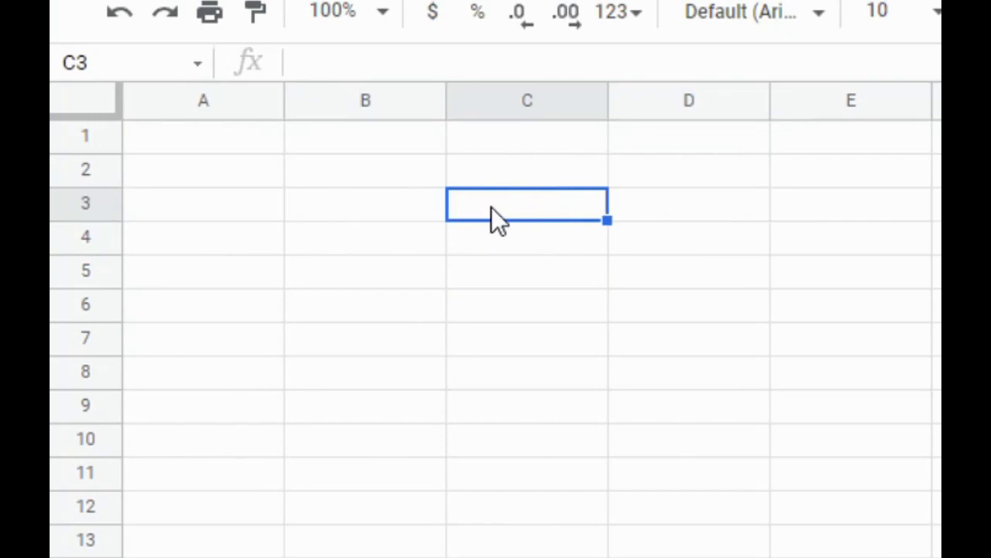
mouse_move(457, 220)
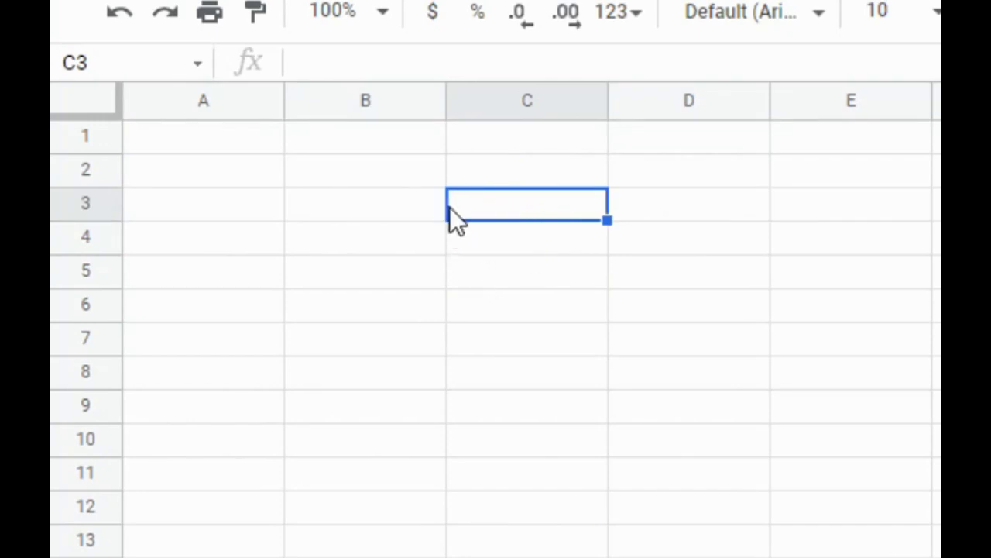
mouse_move(307, 152)
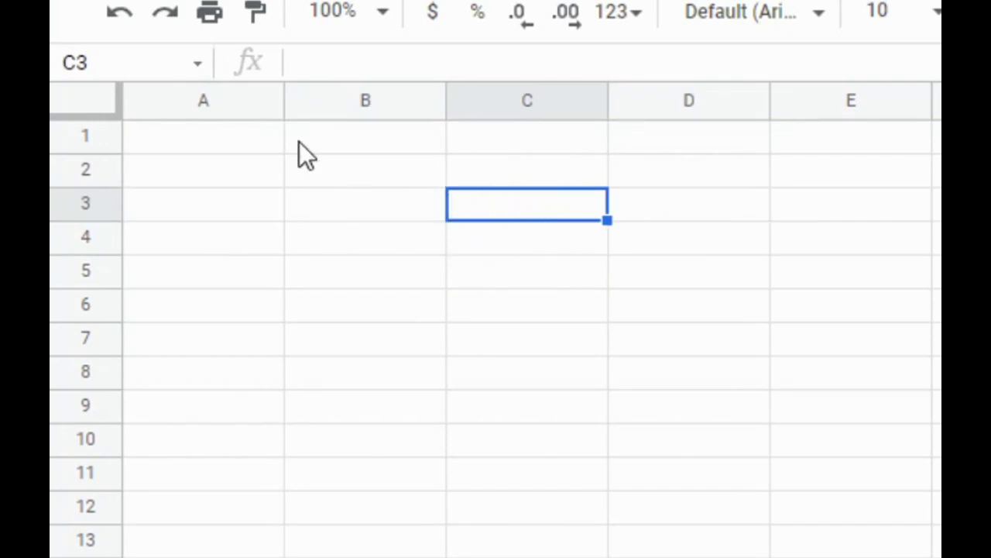
mouse_move(86, 62)
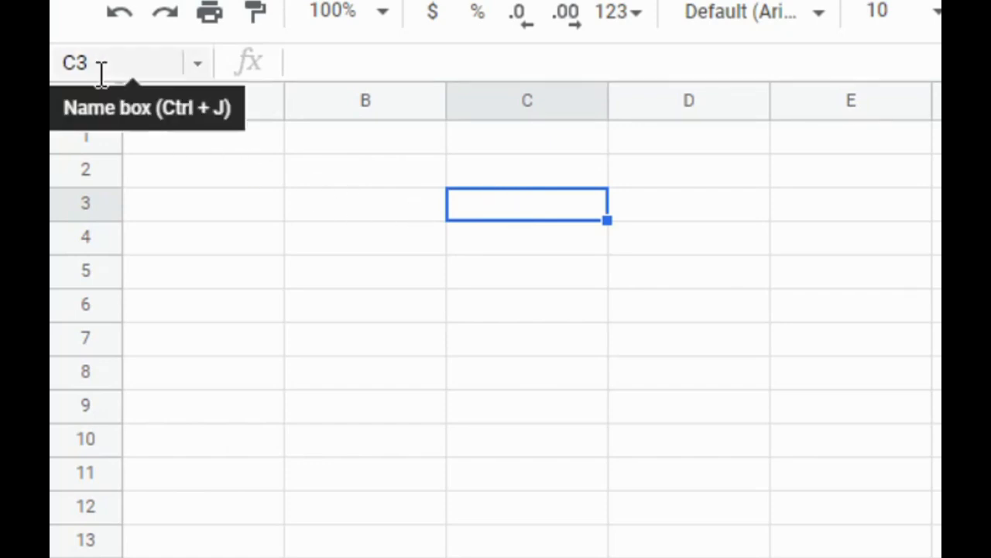
click(688, 302)
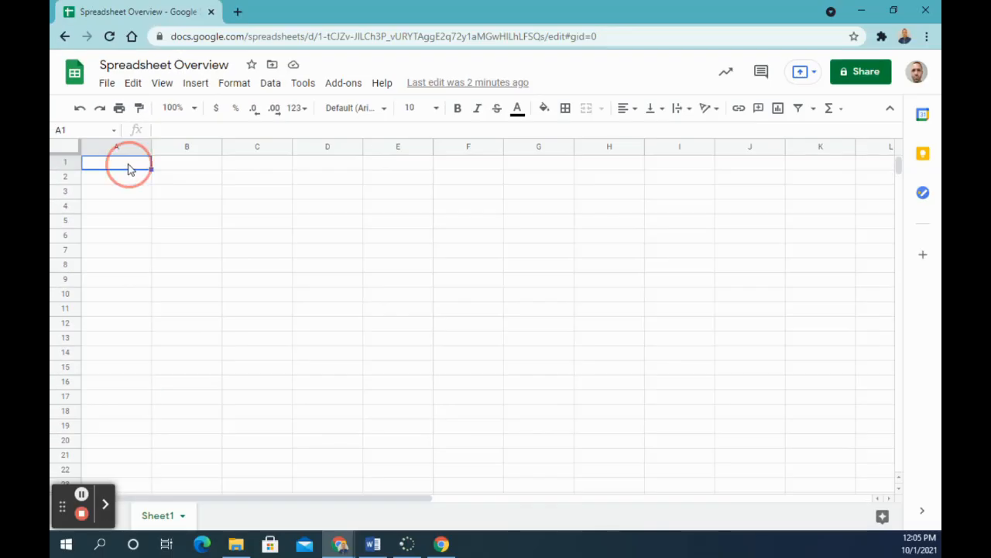
Fill cells A1 through H1 with cyan
drag(116, 161, 539, 161)
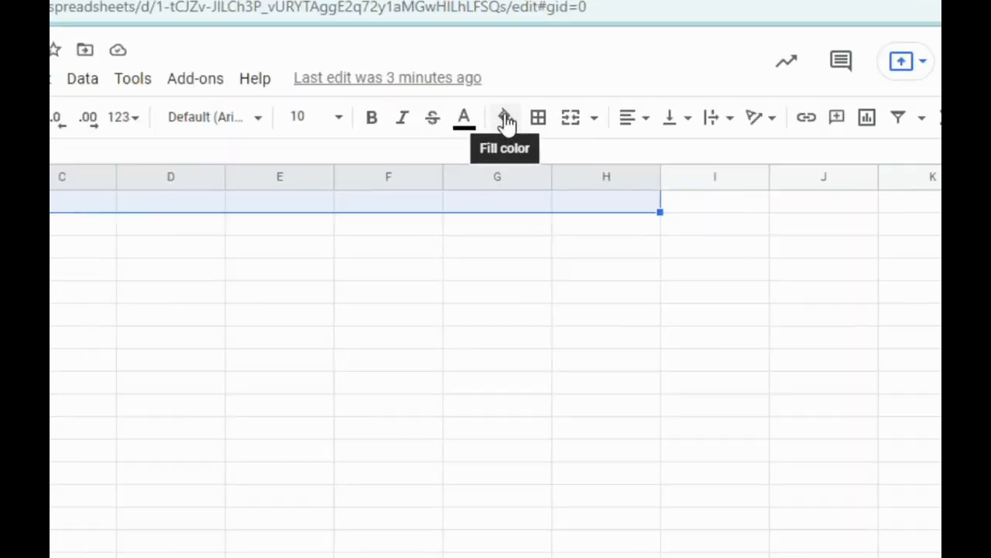
click(504, 117)
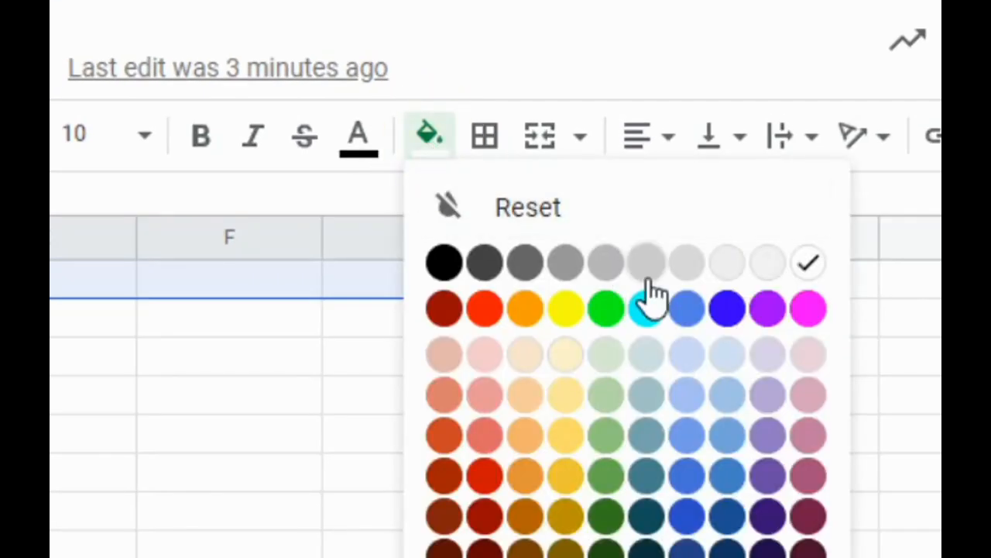
click(648, 308)
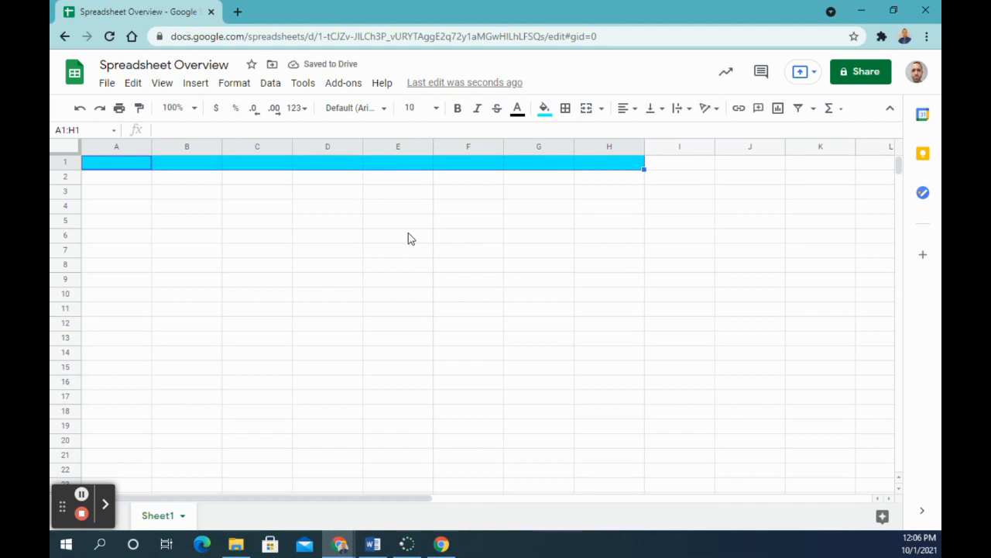
click(116, 176)
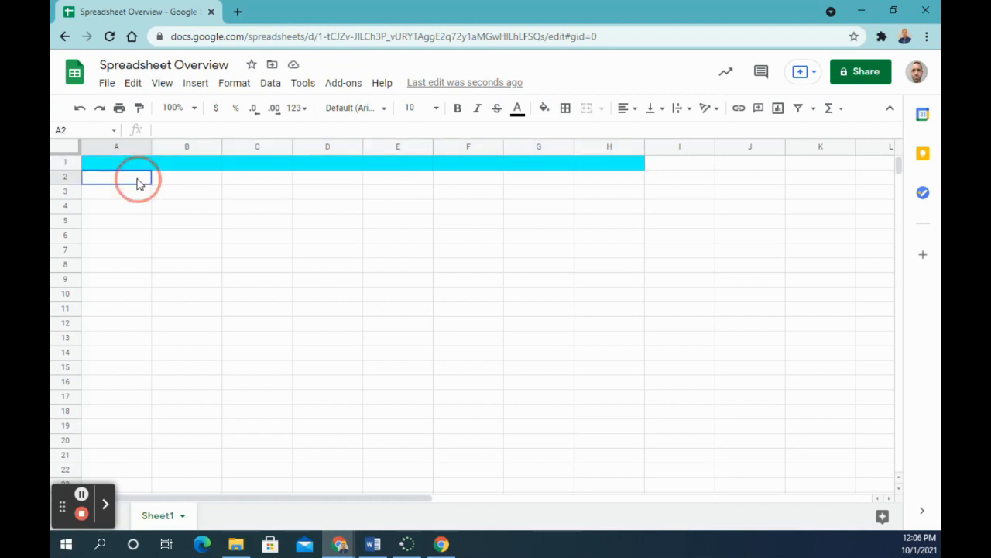
drag(137, 176, 558, 177)
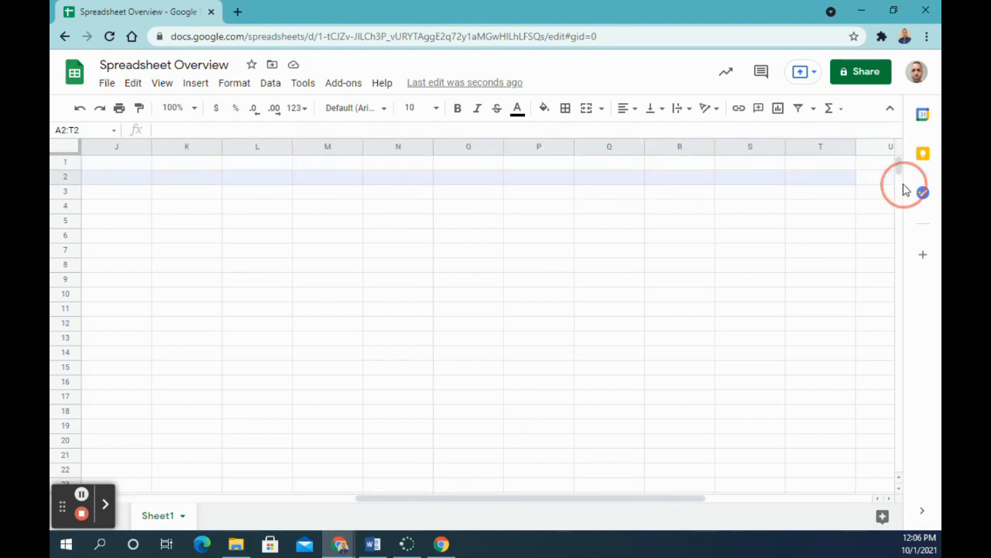
scroll(right, 3)
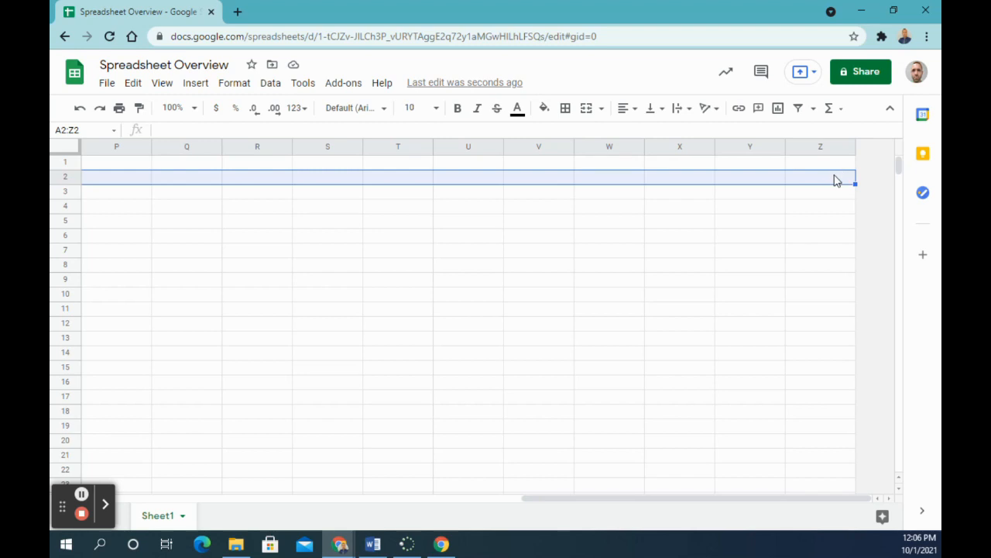
right_click(836, 177)
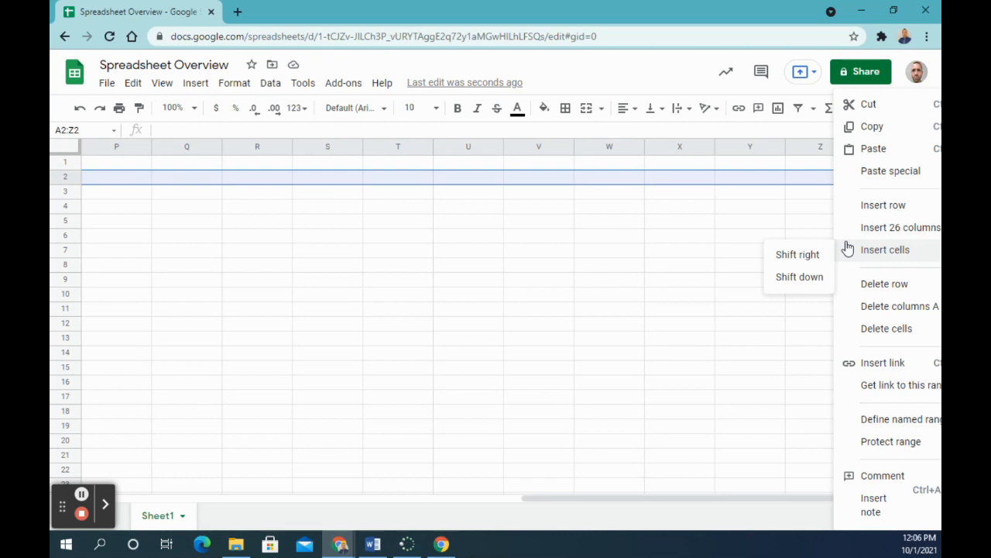
mouse_move(849, 251)
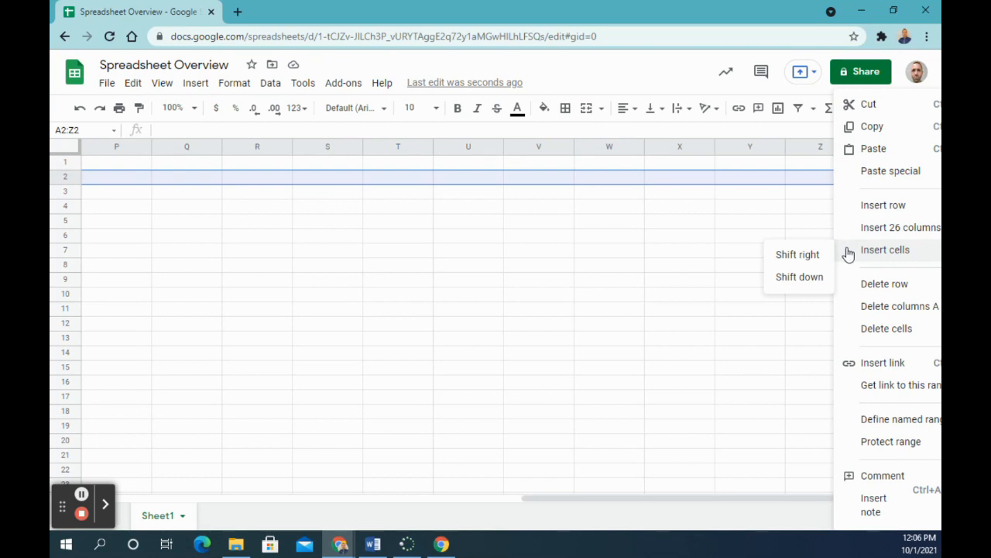
mouse_move(911, 226)
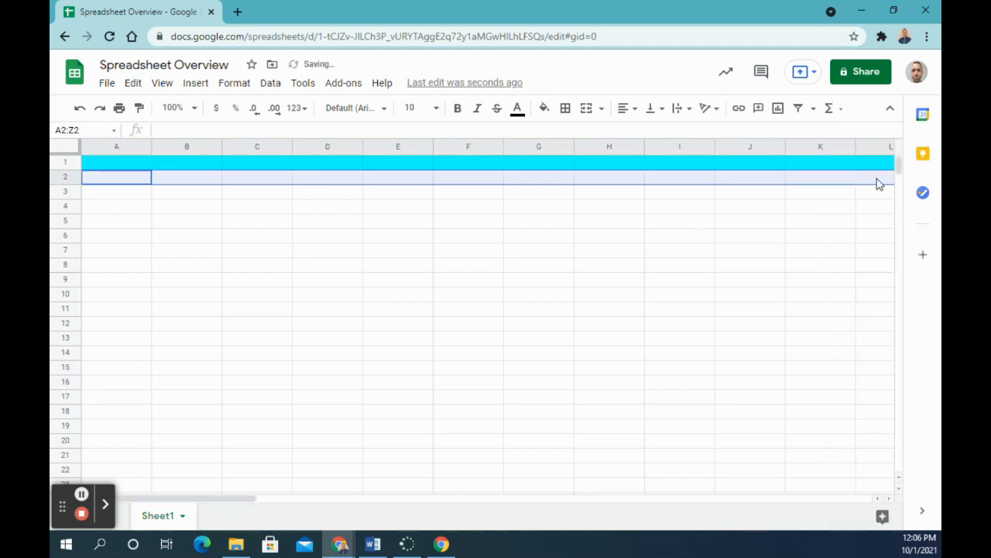
scroll(right, 3)
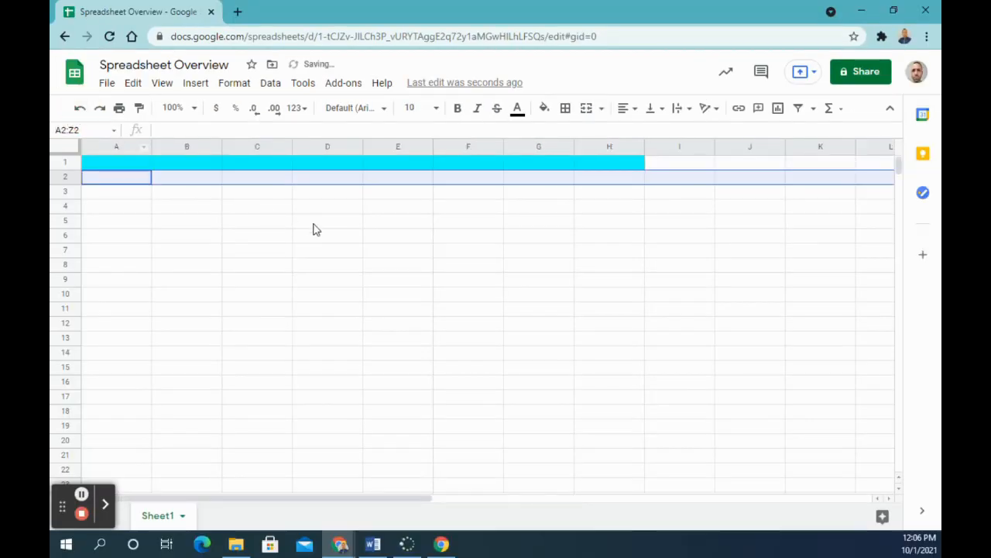
Select all of row 2 and give it a dark teal fill
click(327, 220)
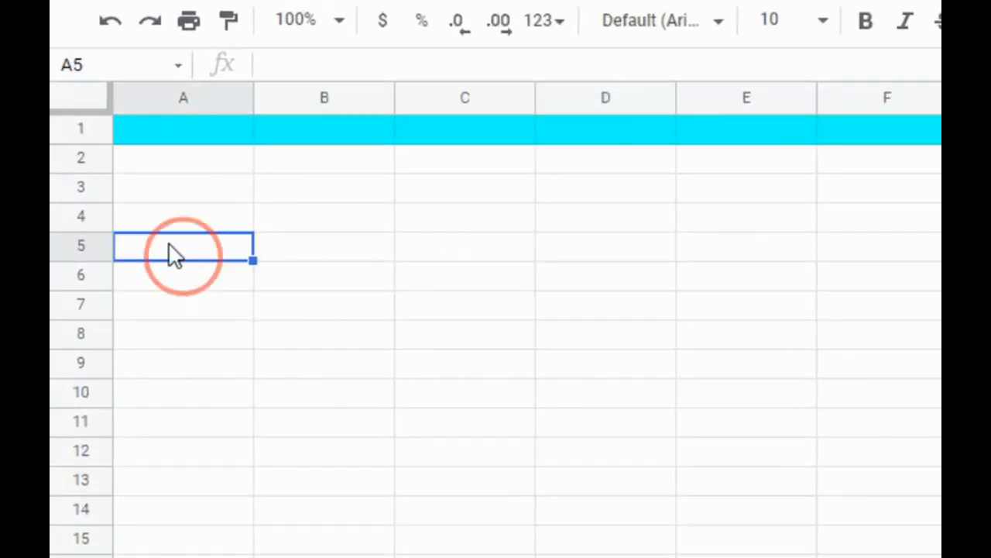
click(80, 158)
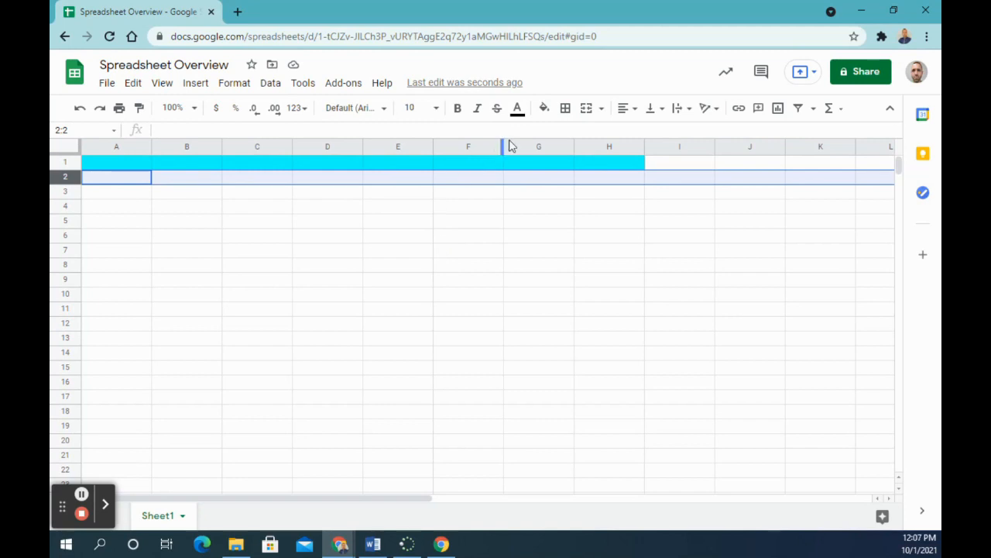
click(543, 108)
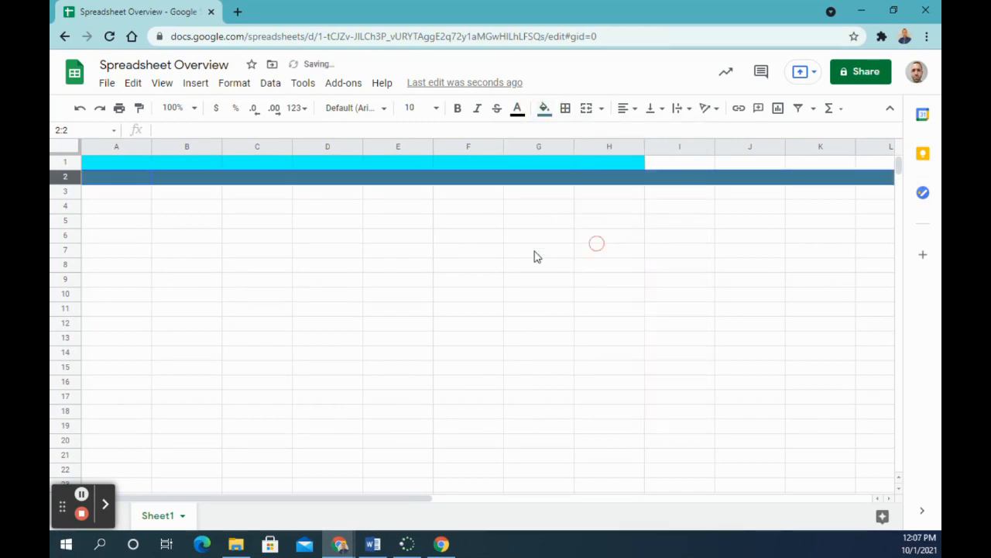
click(539, 250)
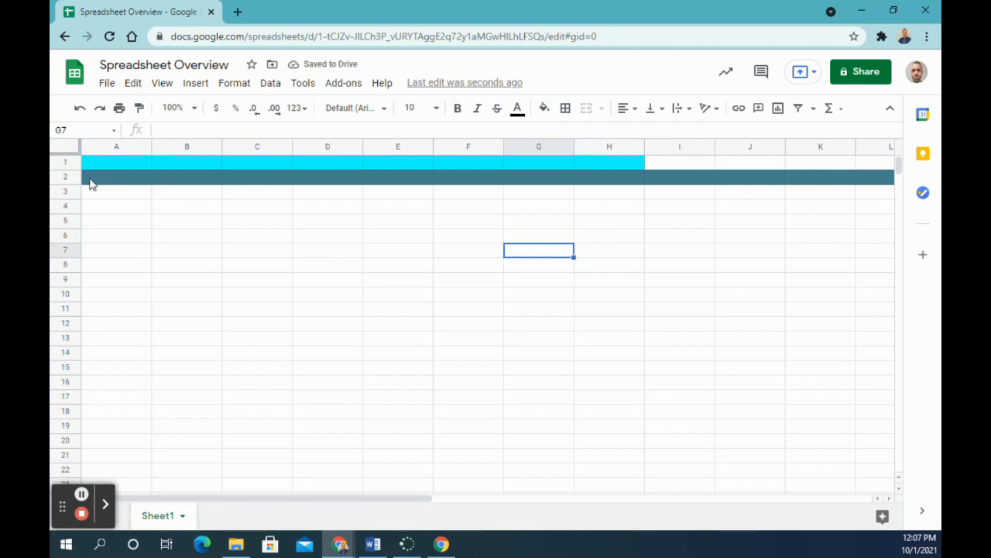
mouse_move(321, 225)
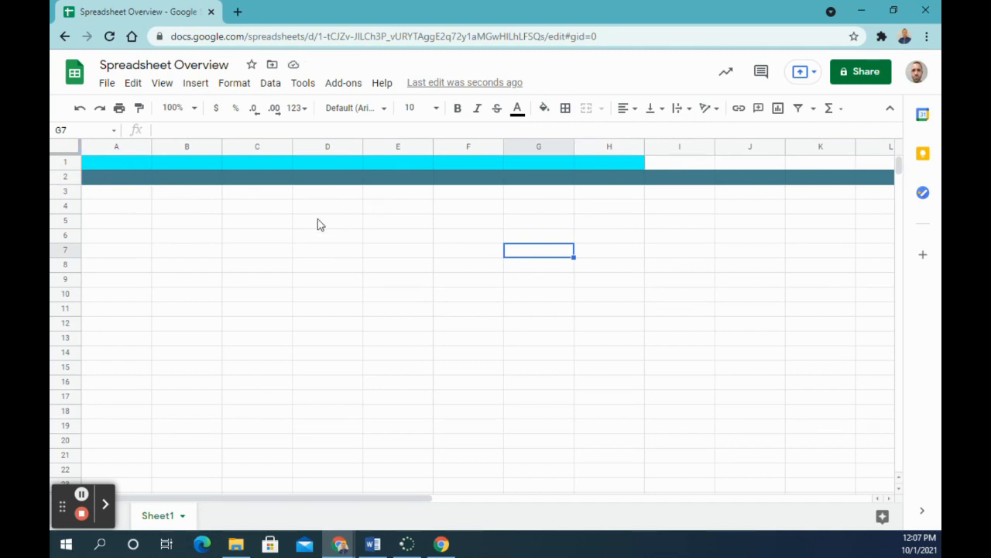
mouse_move(301, 220)
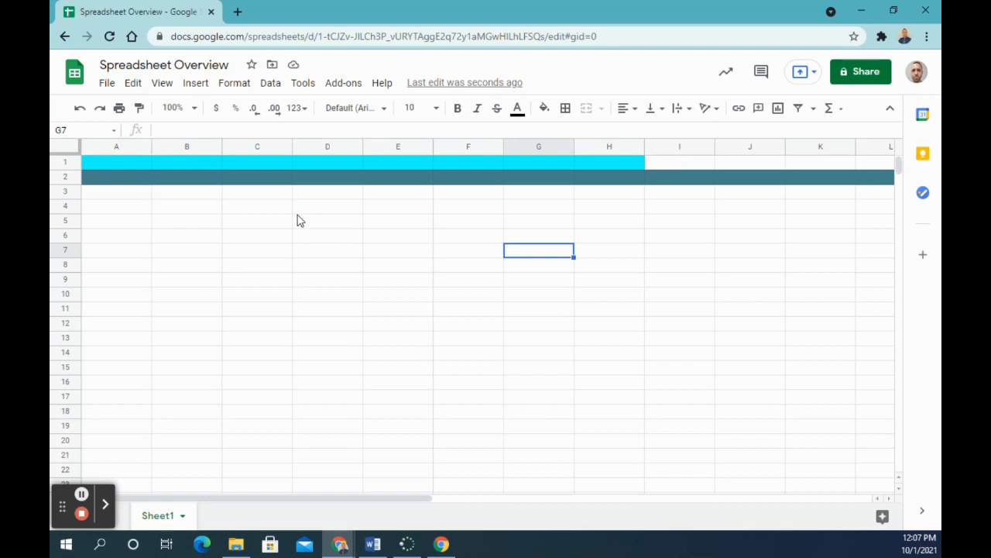
mouse_move(281, 220)
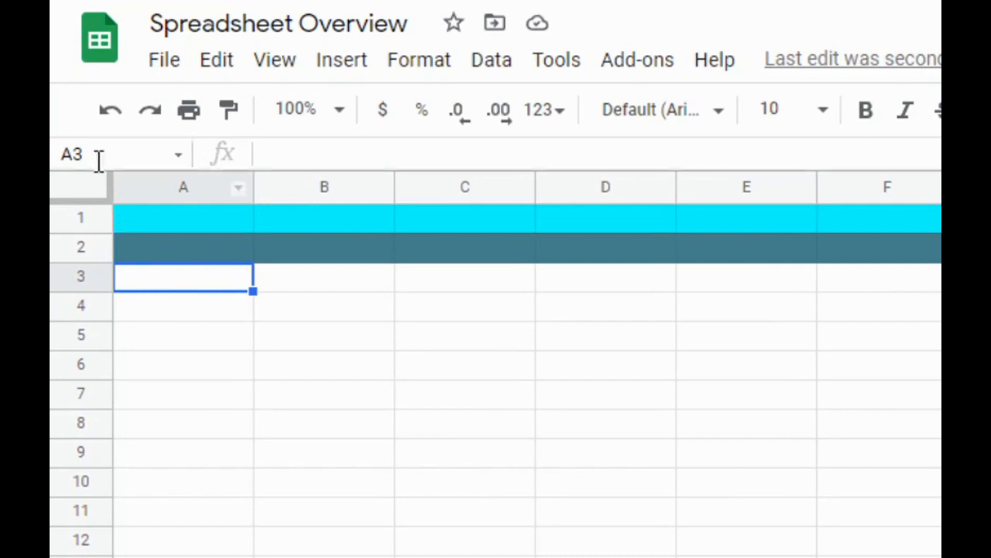
Shade cells A3 through A10 light blue
drag(183, 276, 183, 335)
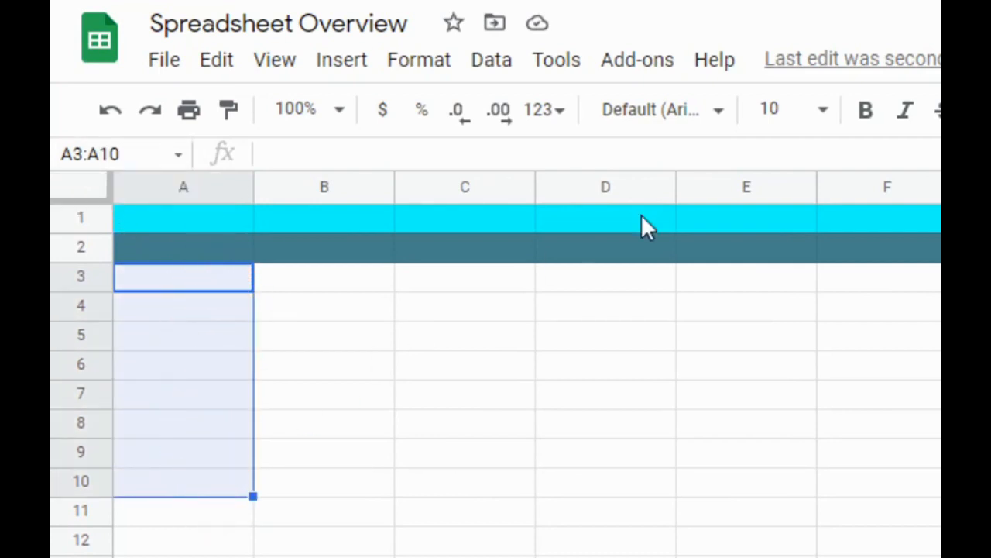
click(544, 109)
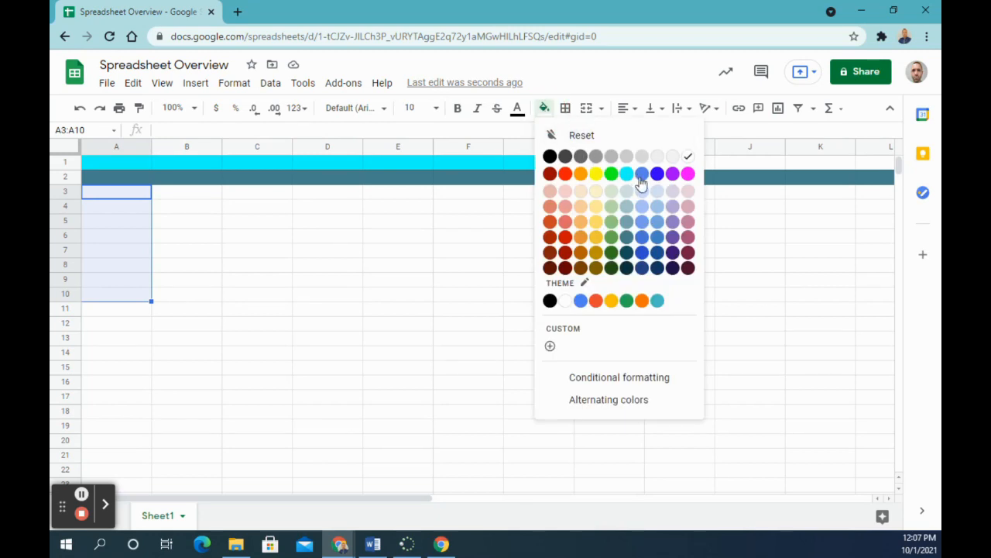
click(642, 173)
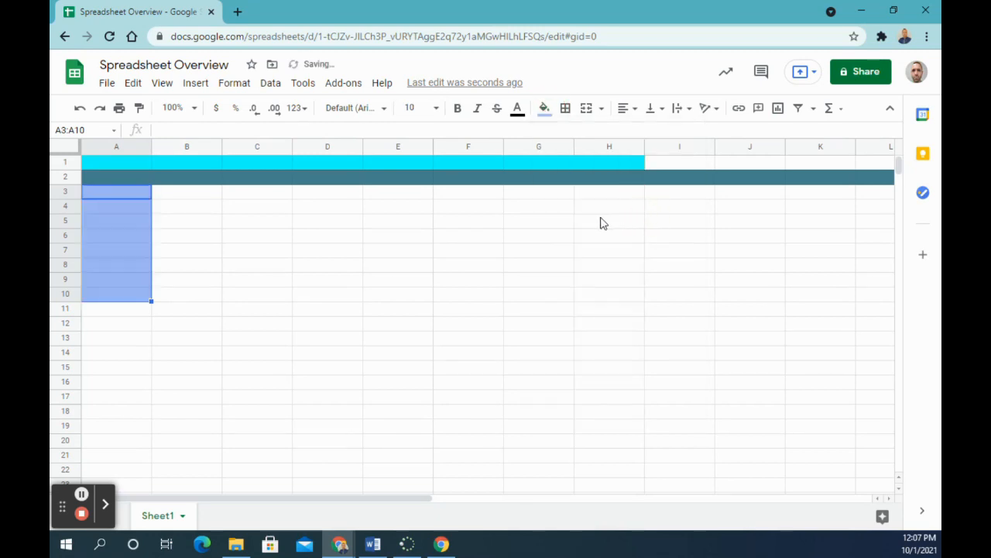
mouse_move(452, 218)
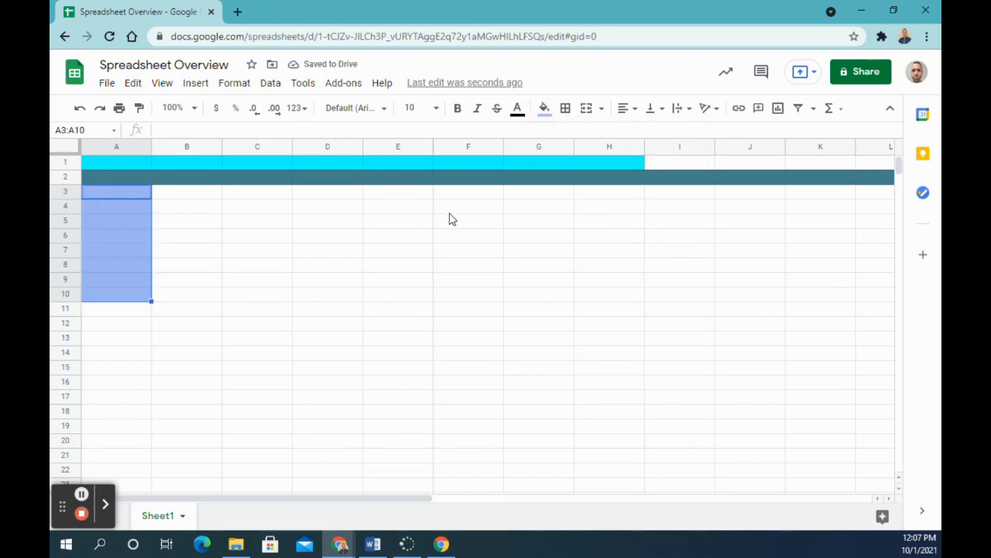
mouse_move(323, 221)
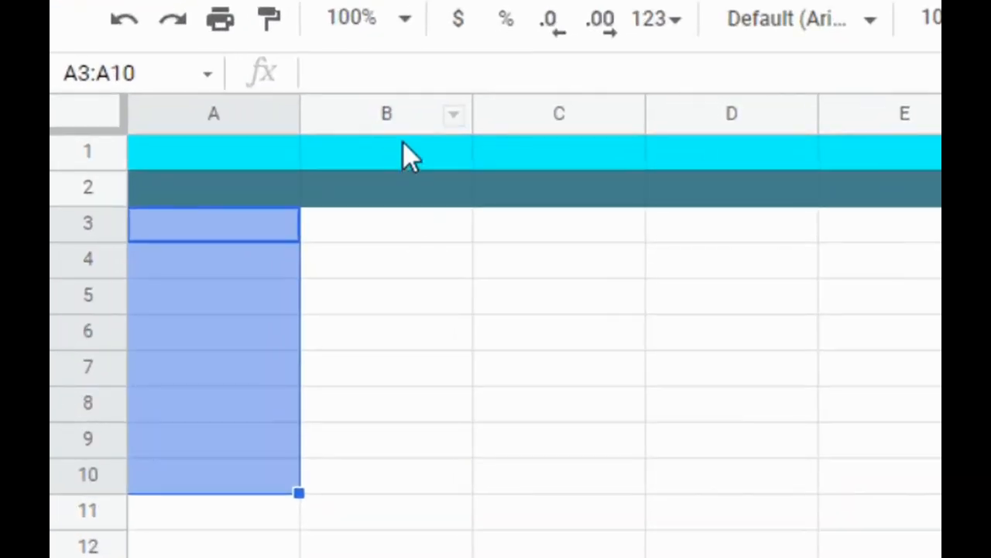
Fill the whole of column B with a stronger blue
click(387, 113)
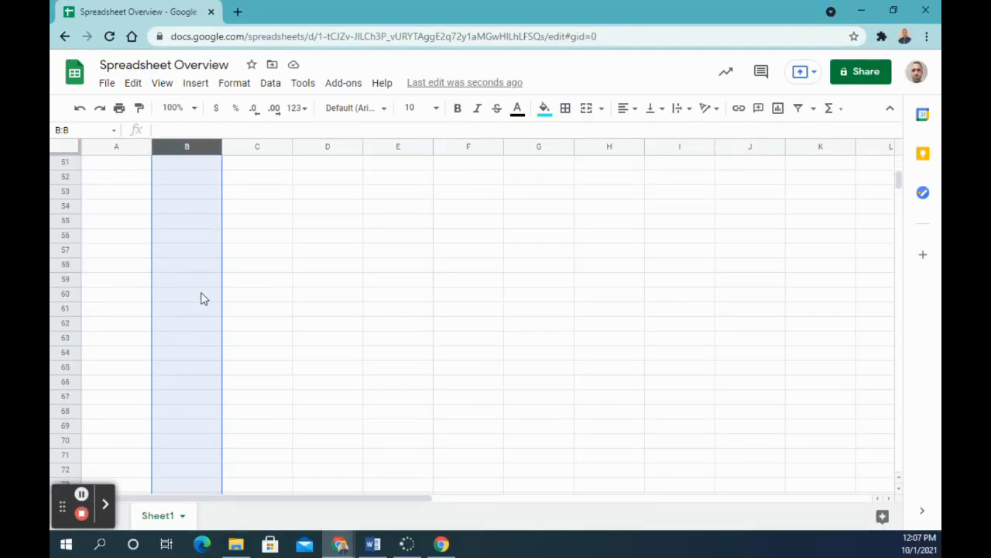
scroll(down, 3)
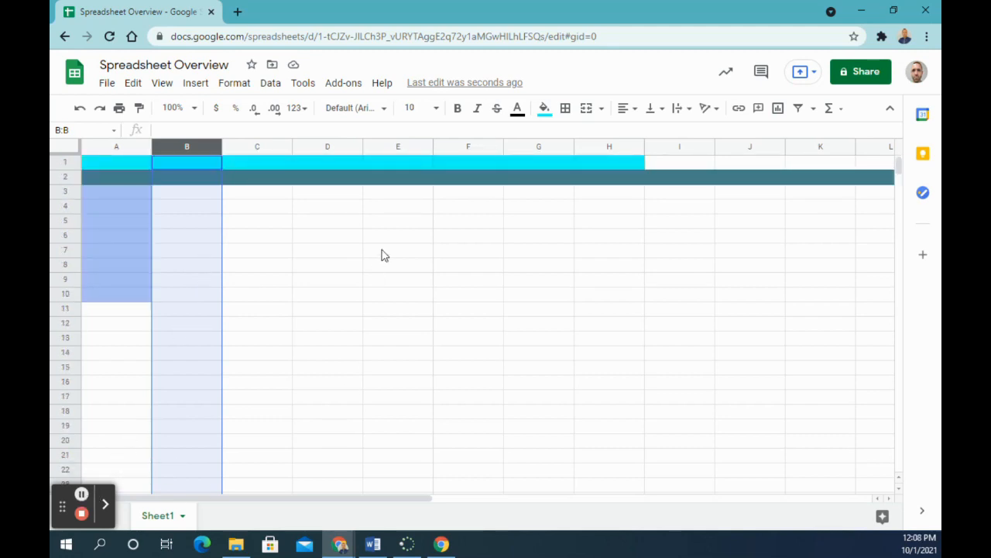
mouse_move(544, 109)
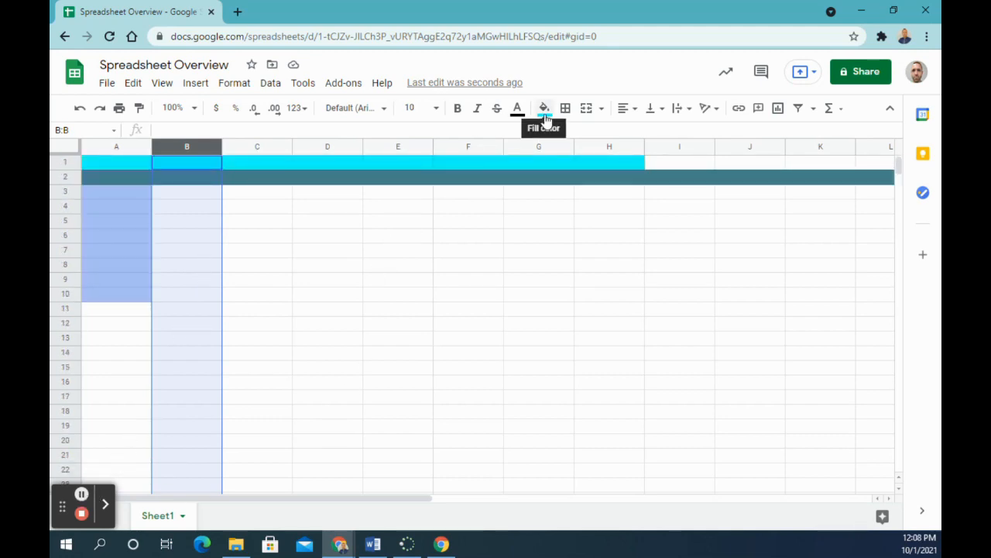
click(542, 108)
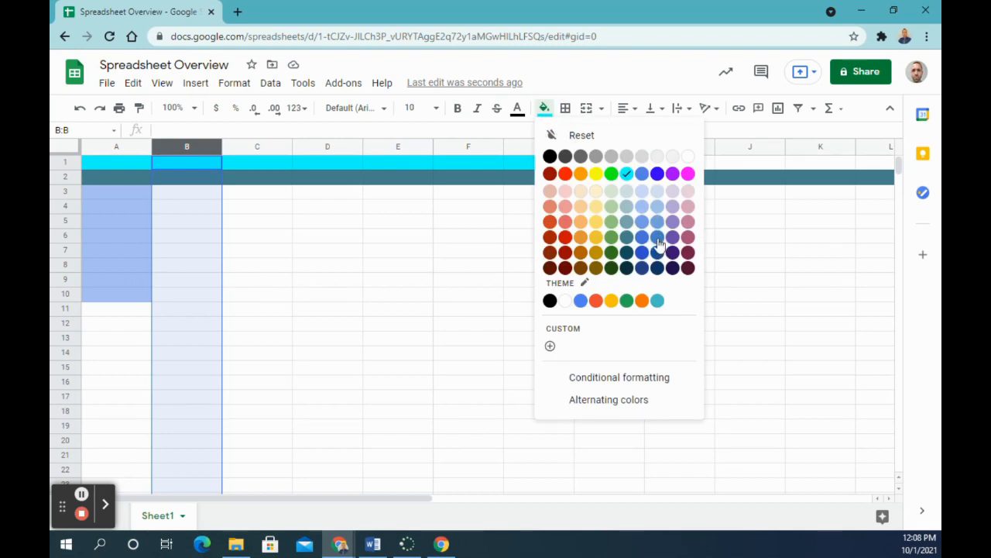
click(642, 251)
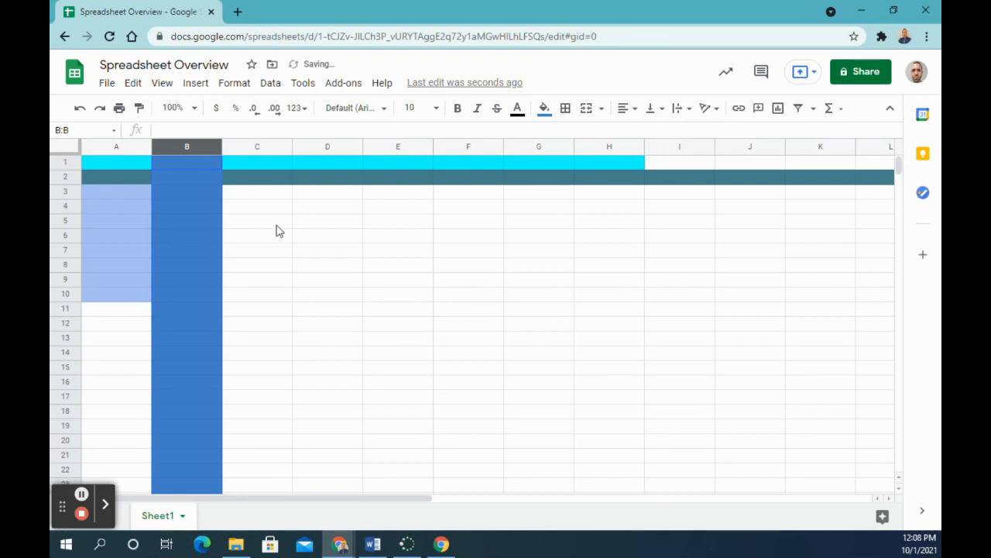
scroll(down, 3)
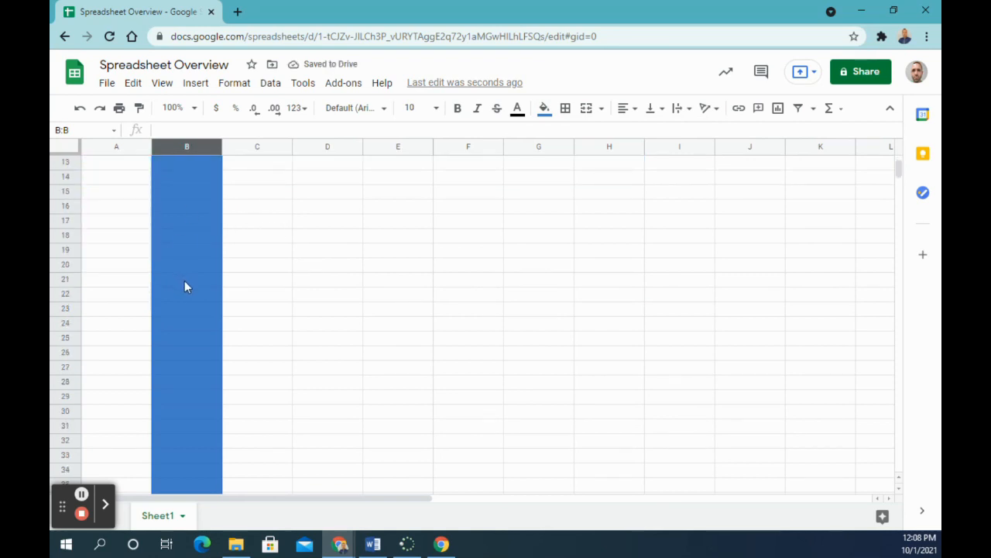
scroll(down, 3)
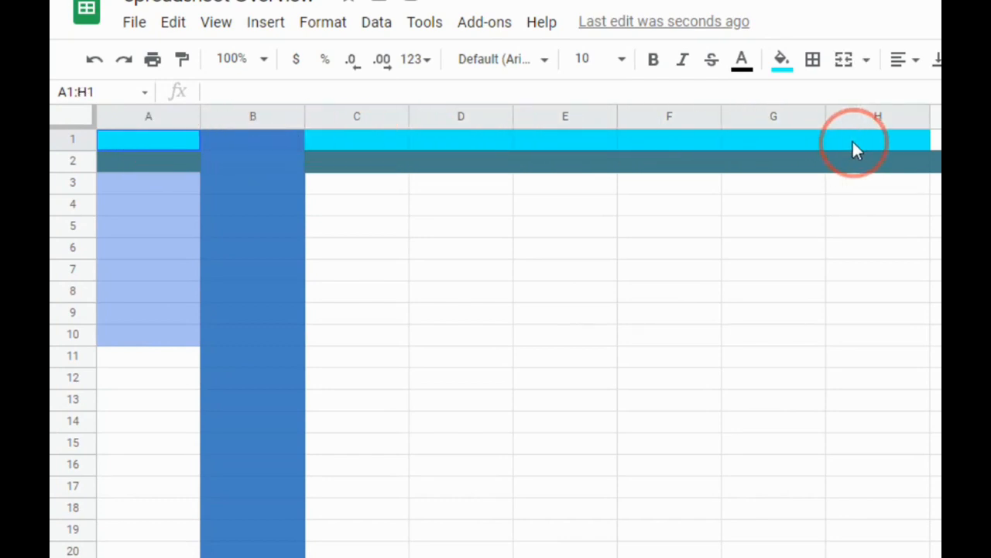
Apply All borders to the block A1:H10
drag(856, 148, 871, 353)
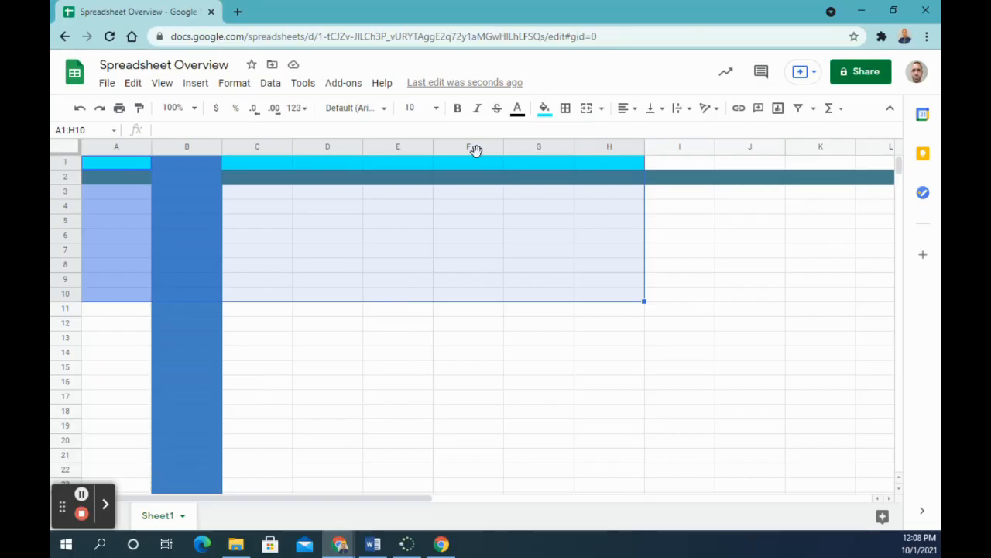
click(565, 108)
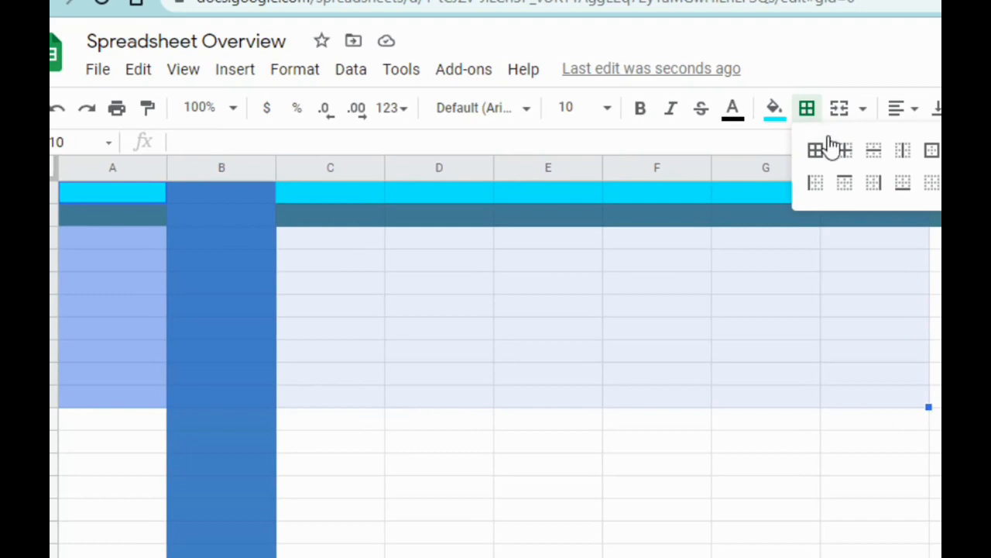
click(815, 148)
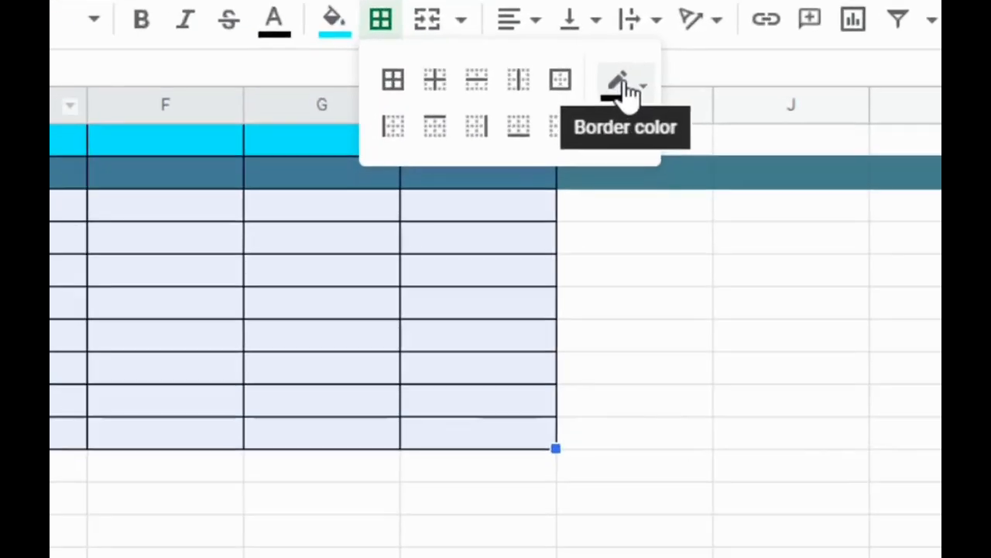
Change the A1:H10 borders to orange and reapply All borders
click(626, 80)
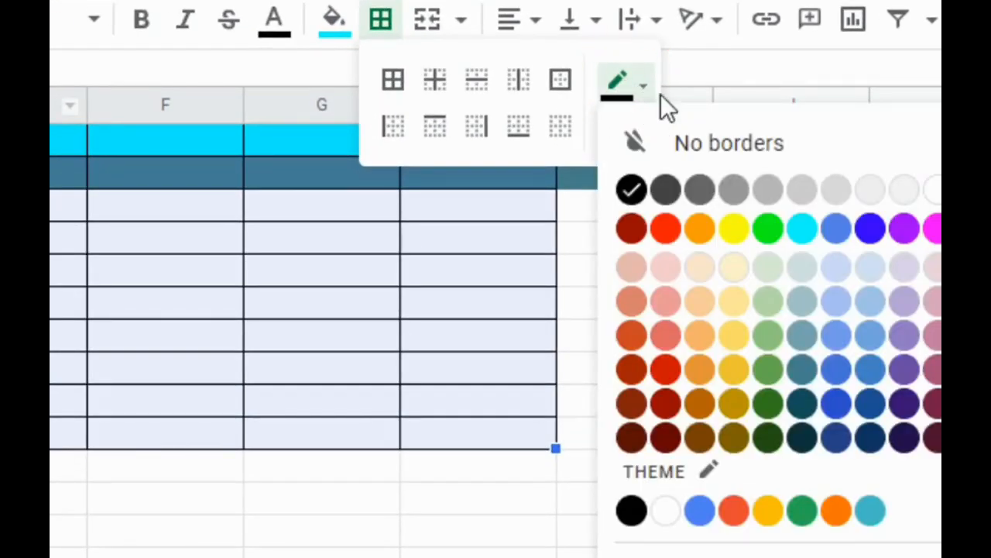
mouse_move(728, 337)
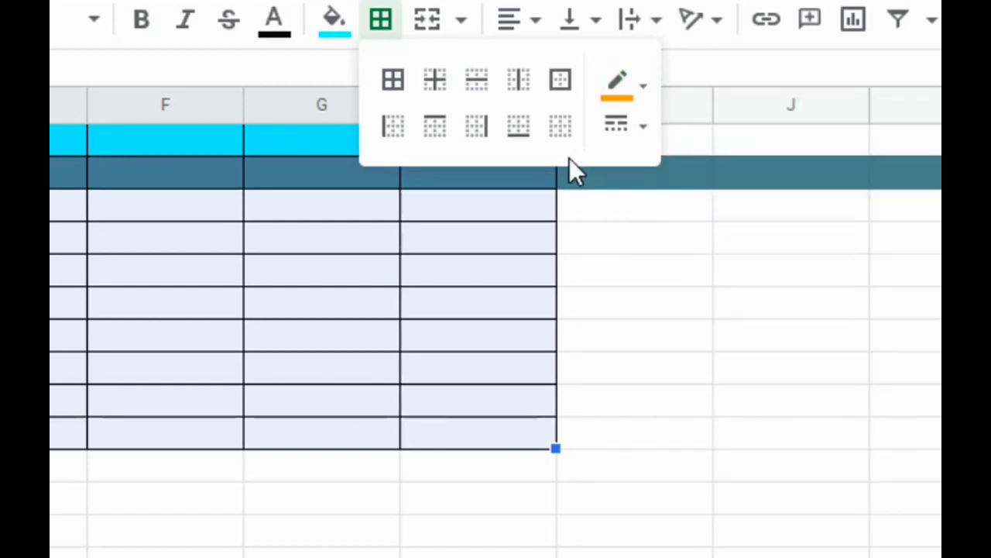
mouse_move(617, 80)
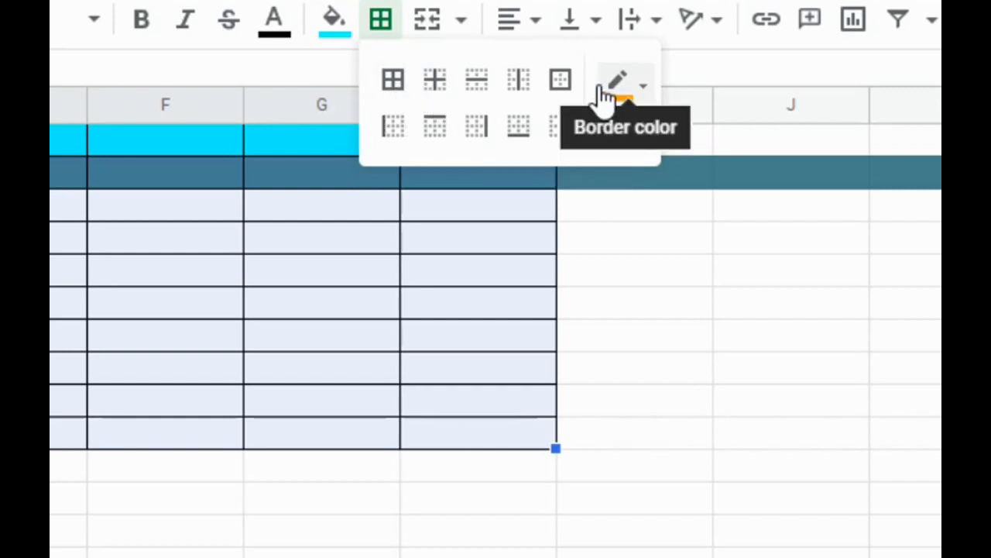
mouse_move(393, 80)
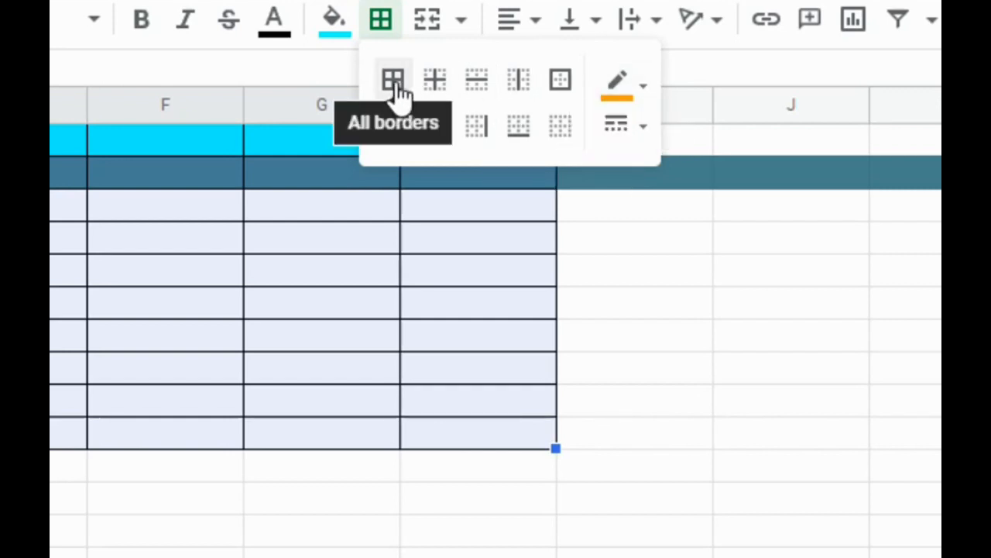
click(393, 80)
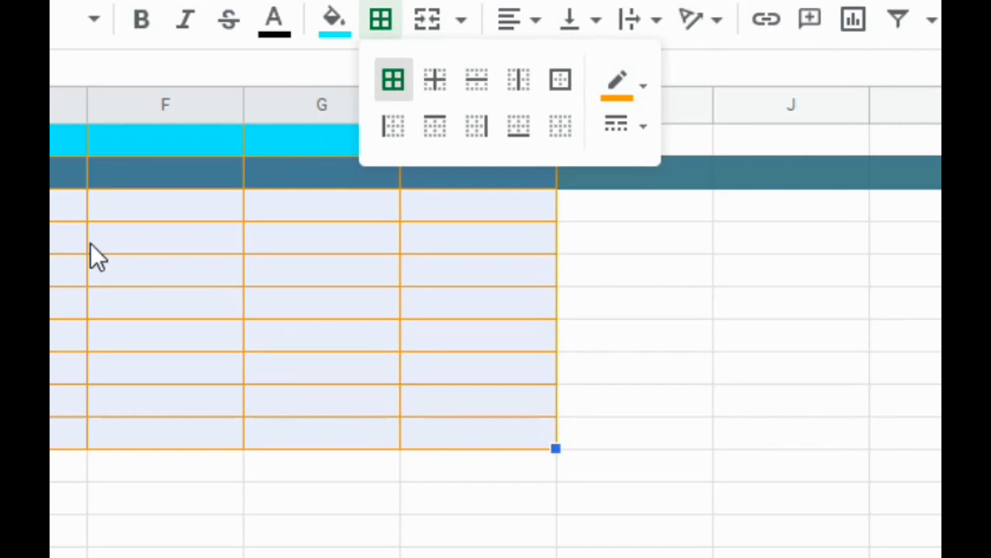
mouse_move(61, 331)
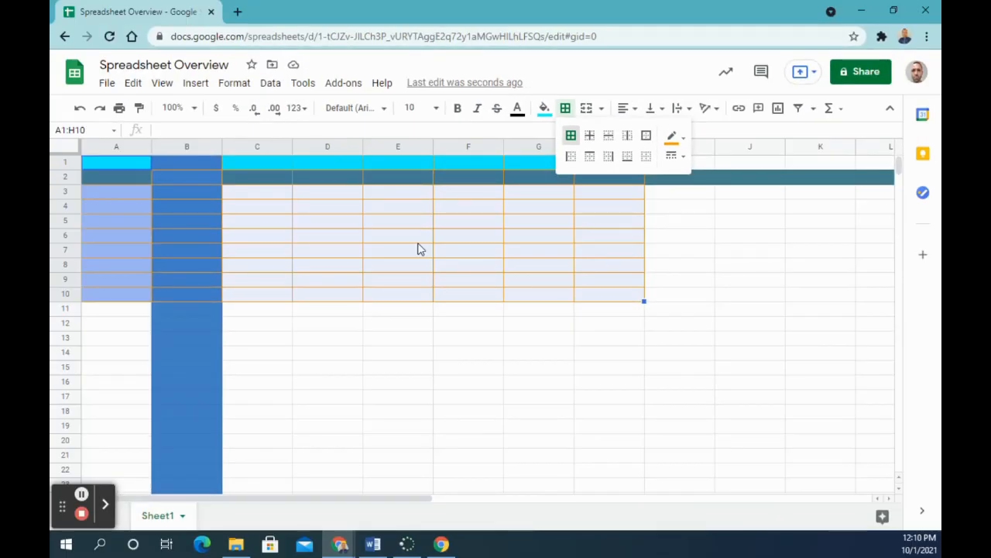
mouse_move(368, 262)
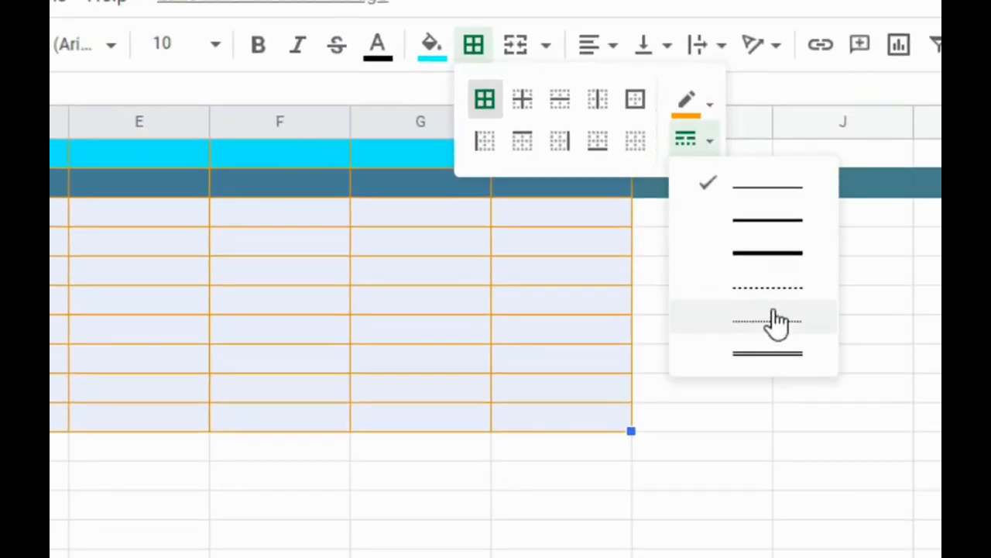
Switch the orange borders to a dotted line style
click(767, 319)
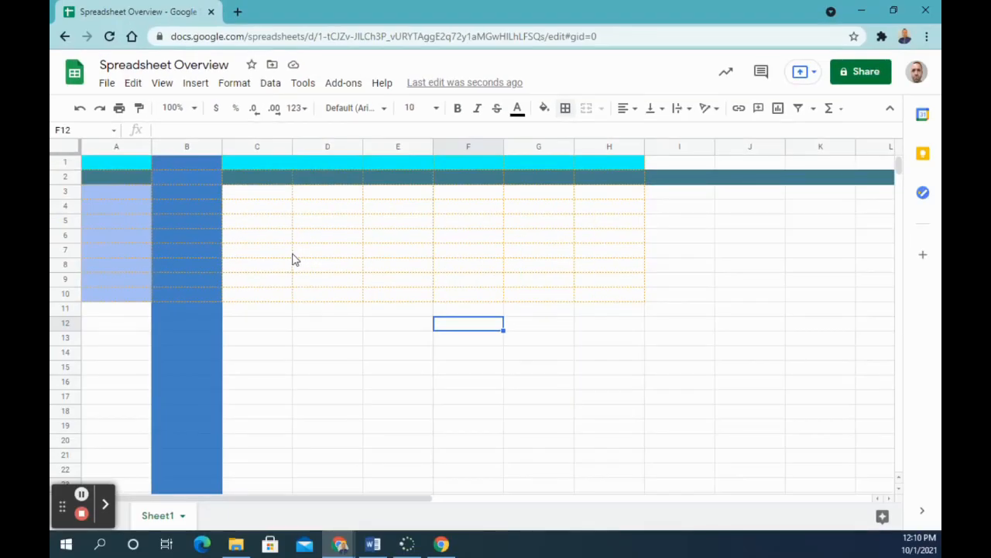
mouse_move(371, 266)
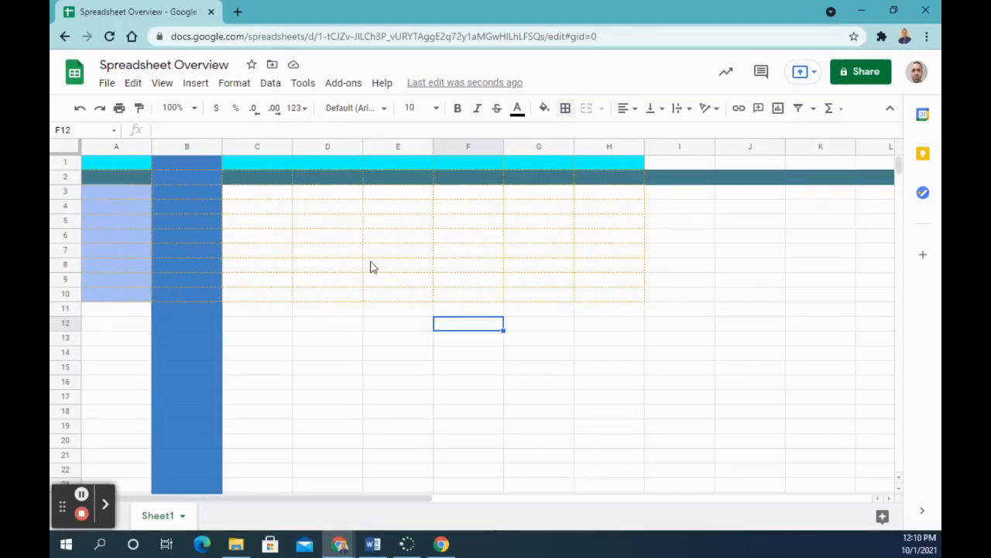
mouse_move(207, 347)
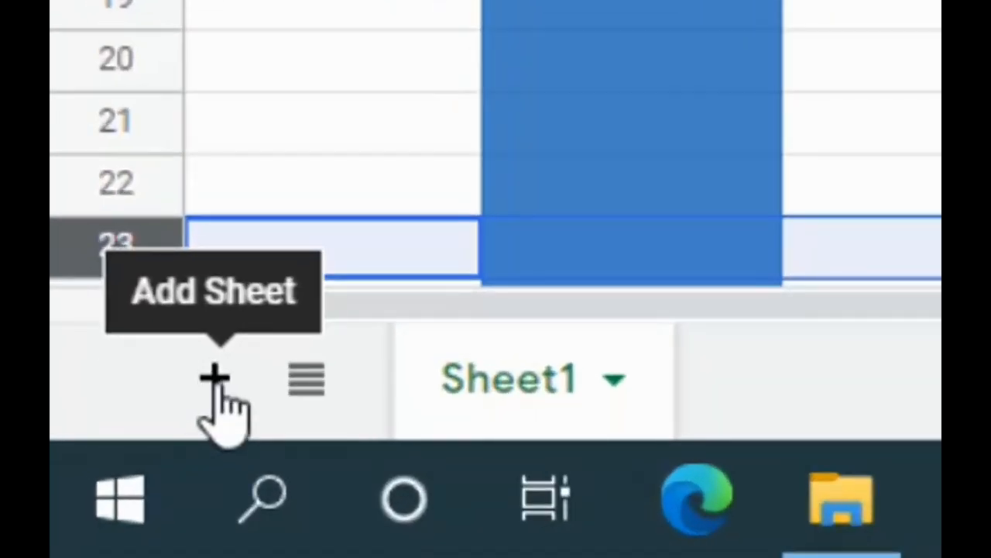
Add and open a new blank Sheet2 beside Sheet1
click(214, 378)
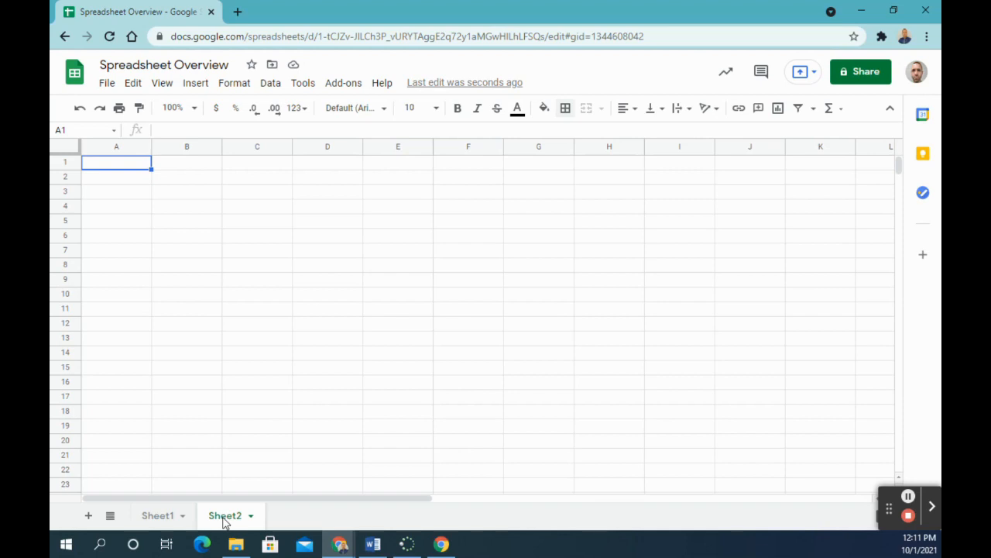
mouse_move(287, 304)
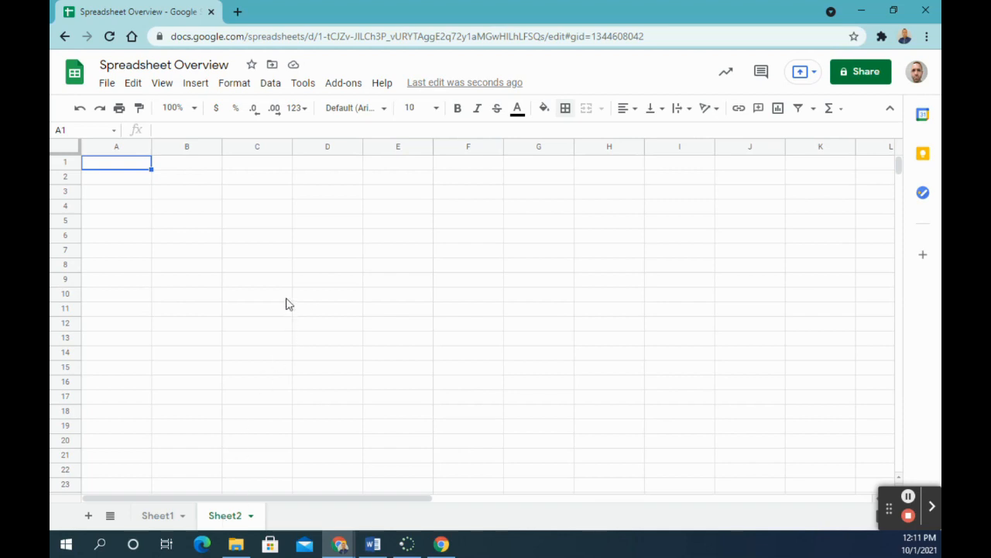
mouse_move(285, 300)
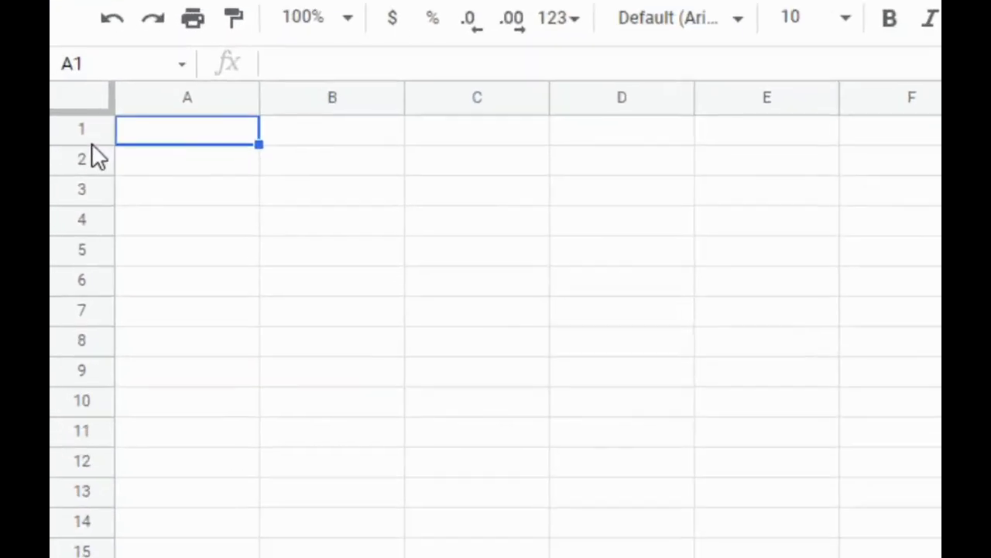
Resize rows 1 through 5 of Sheet2 to an exact height of 75 pixels
drag(81, 127, 81, 249)
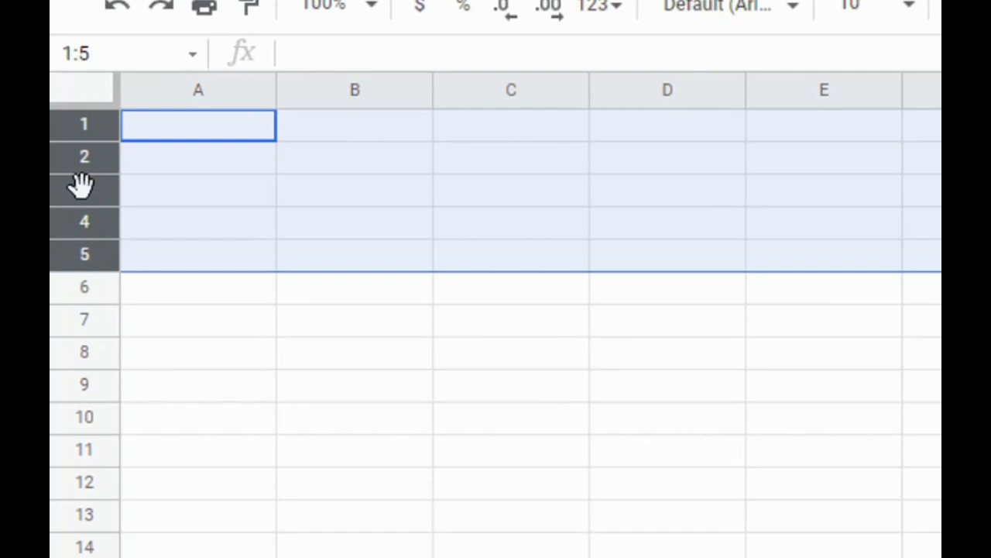
mouse_move(87, 189)
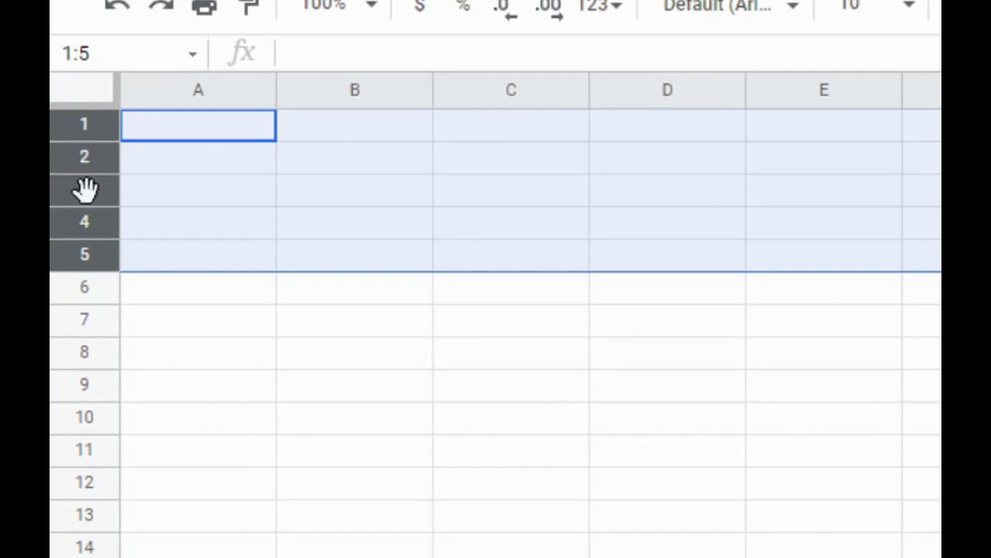
right_click(85, 189)
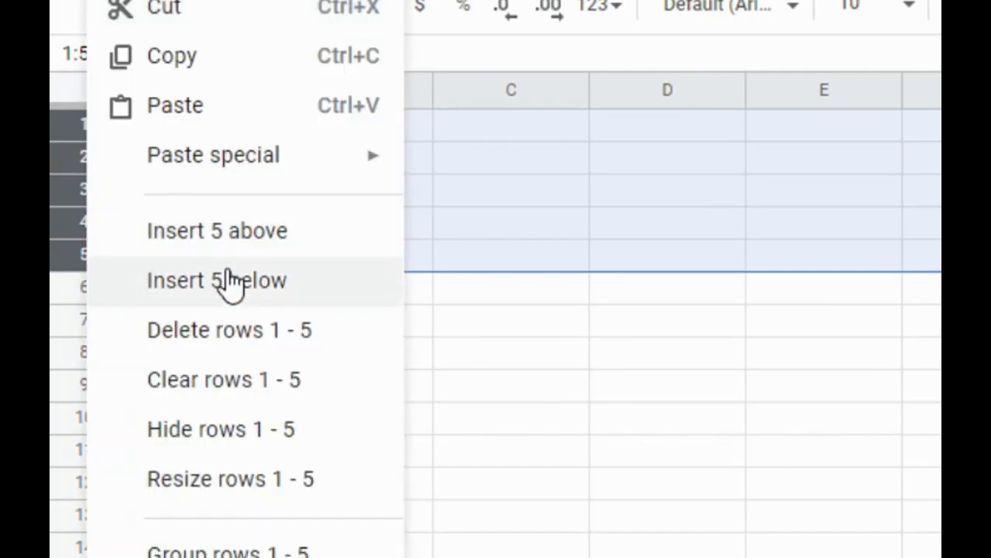
mouse_move(227, 478)
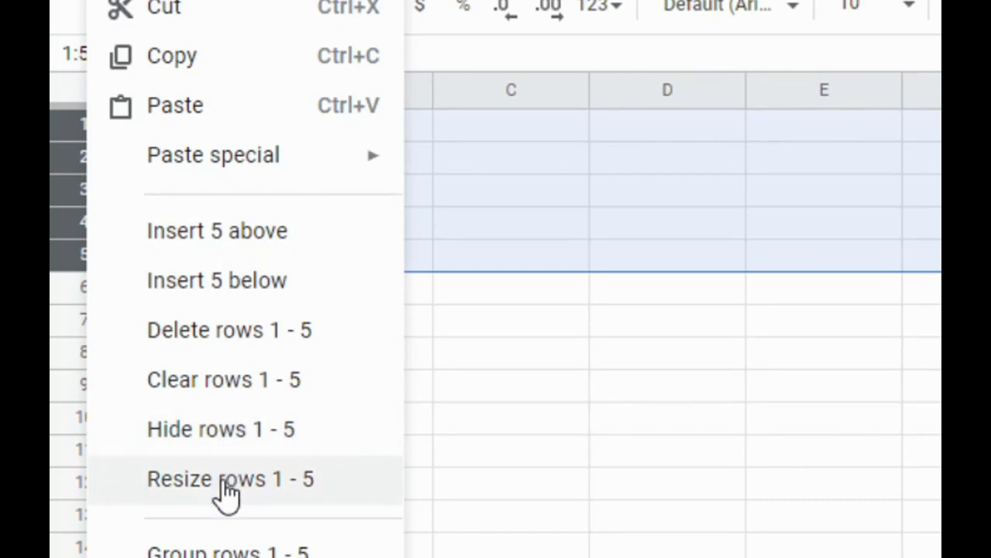
click(225, 478)
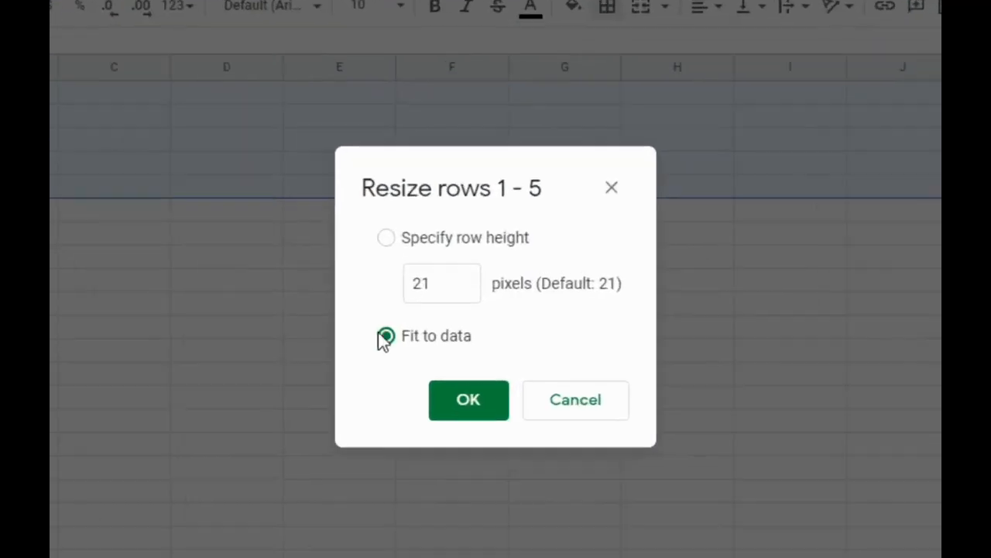
click(386, 237)
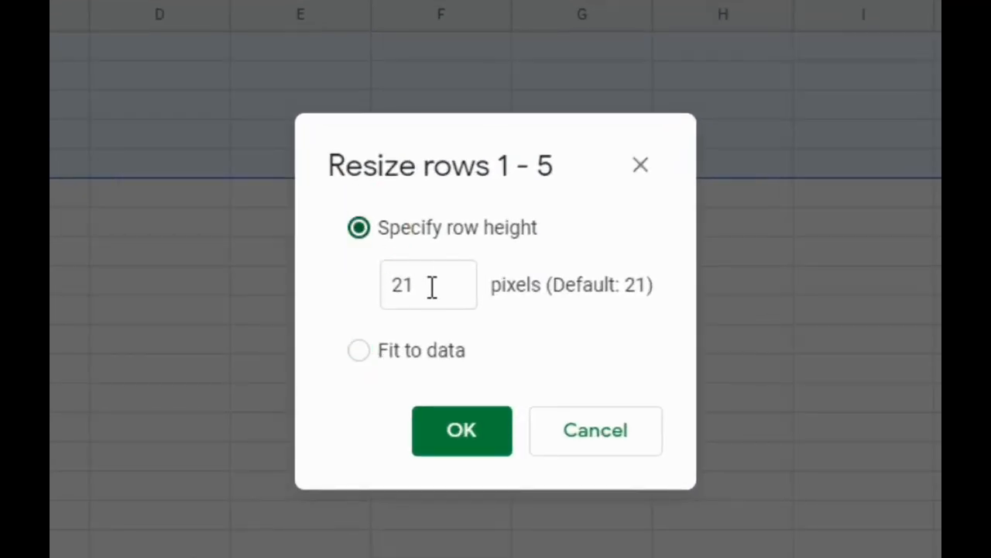
text(75)
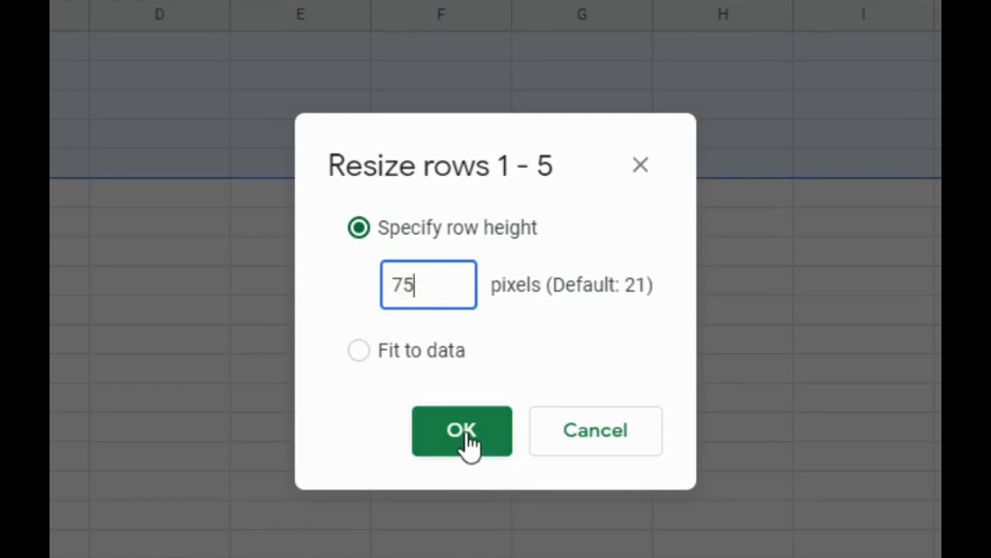
click(462, 430)
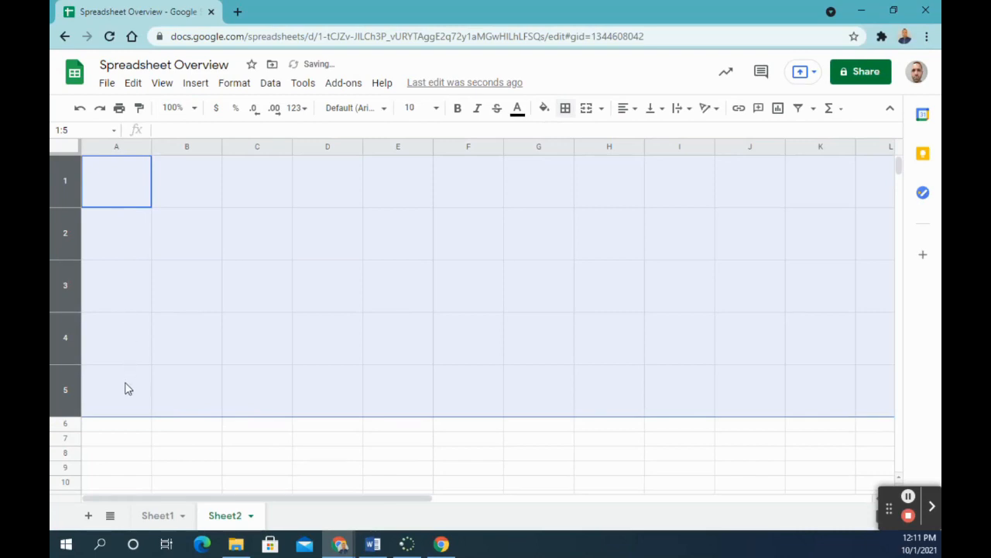
click(117, 390)
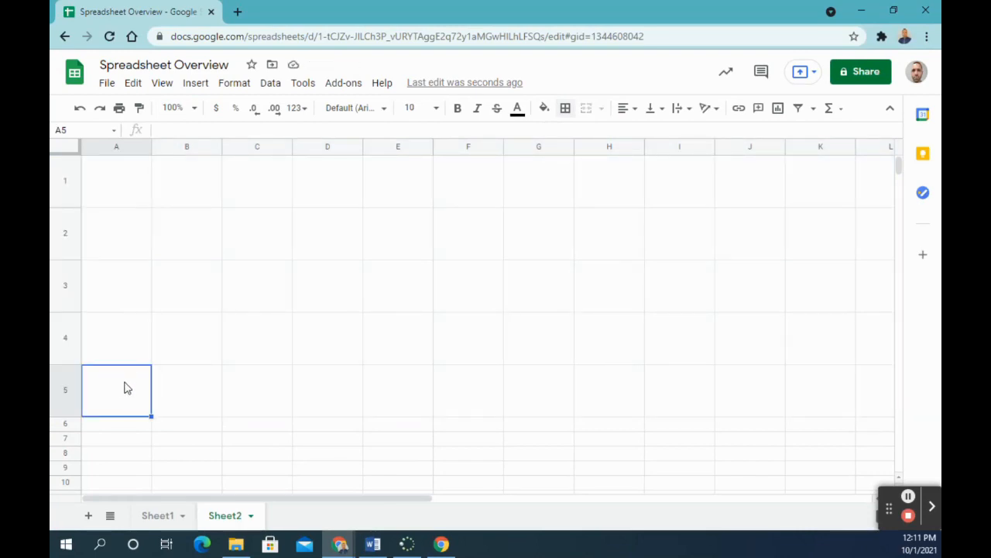
mouse_move(133, 378)
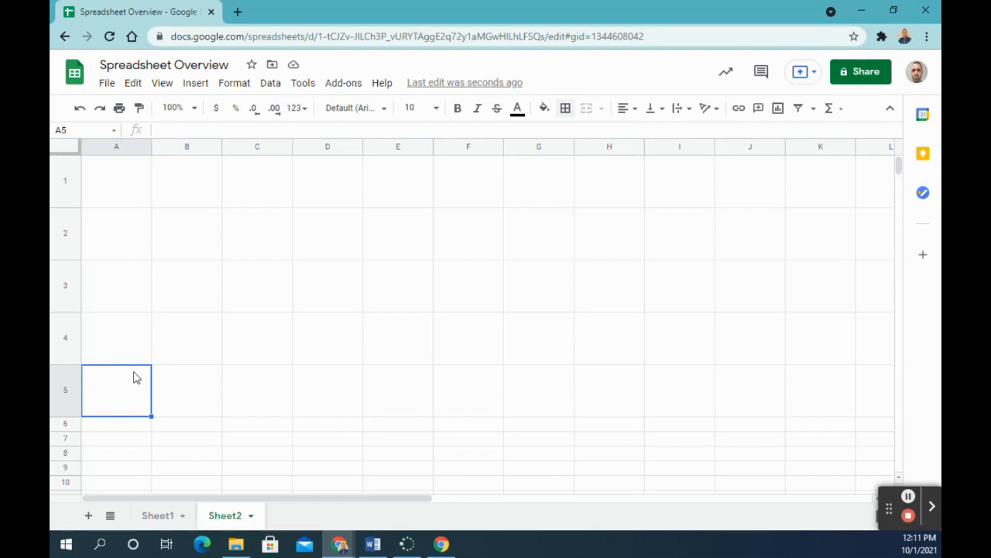
mouse_move(226, 235)
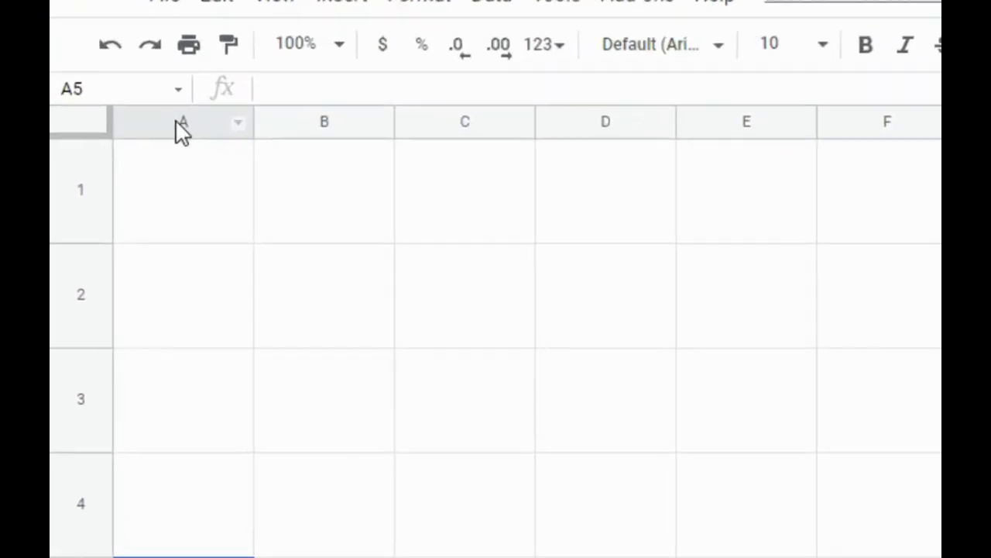
drag(183, 121, 747, 121)
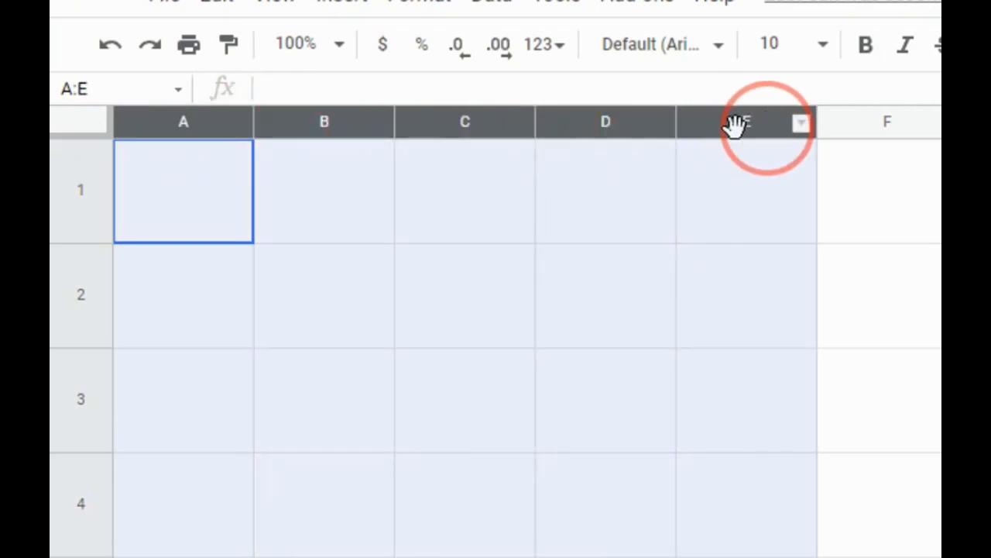
right_click(747, 120)
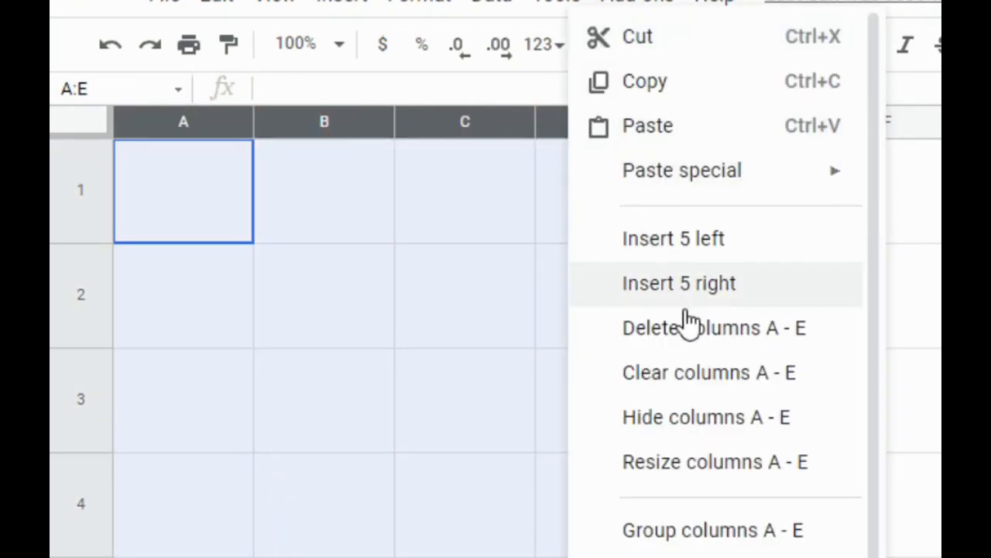
click(713, 461)
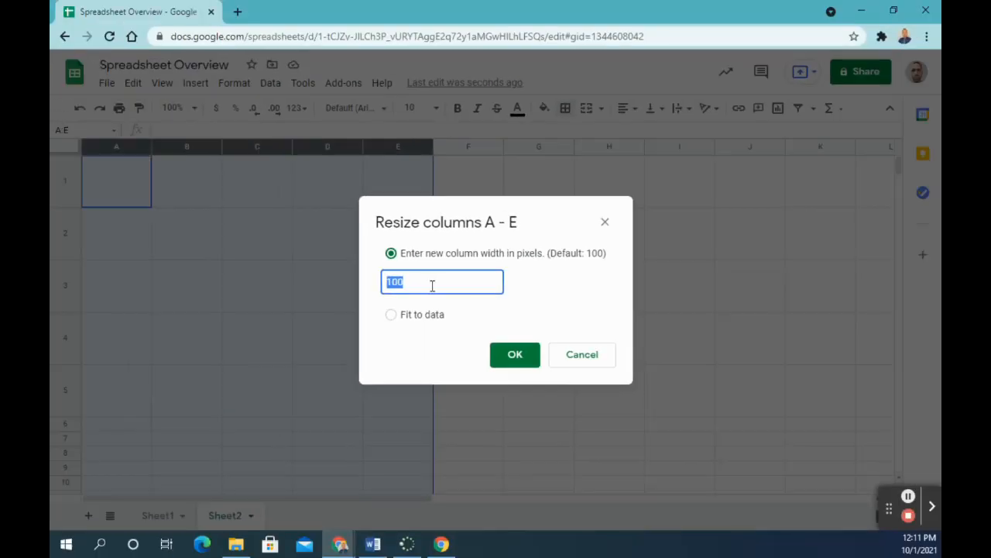
click(515, 353)
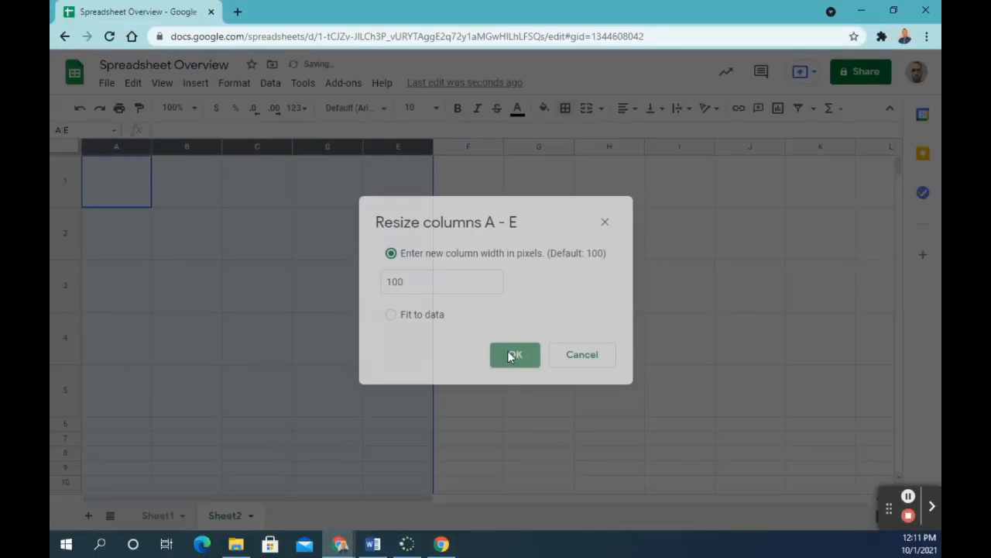
Enter 'West Michigan Academy of Environmental Science' in cell A1 of Sheet2
click(515, 353)
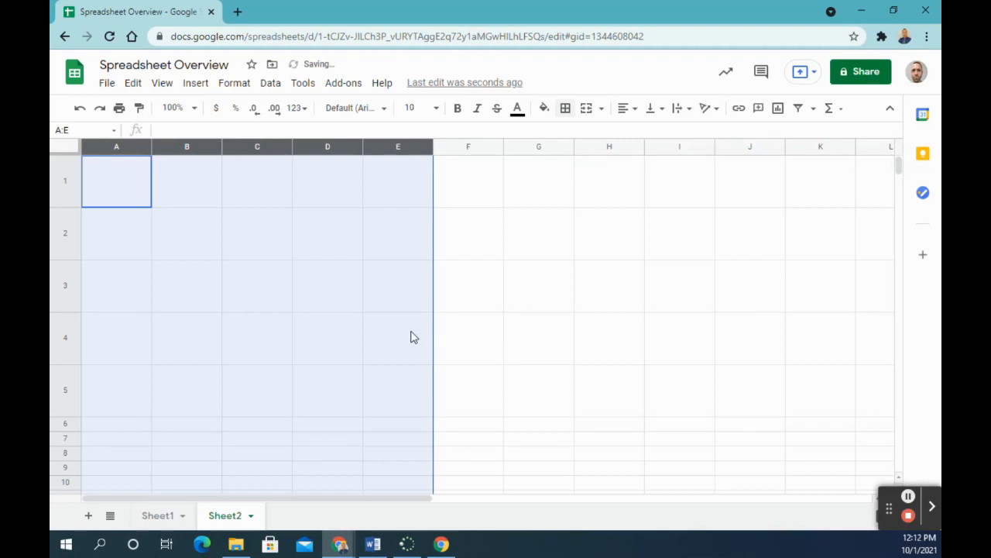
mouse_move(370, 324)
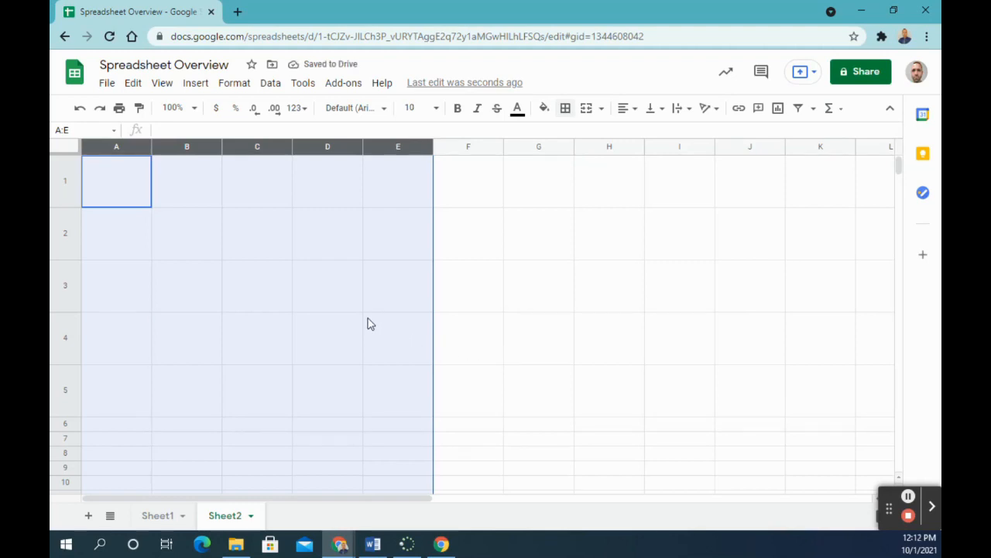
click(116, 181)
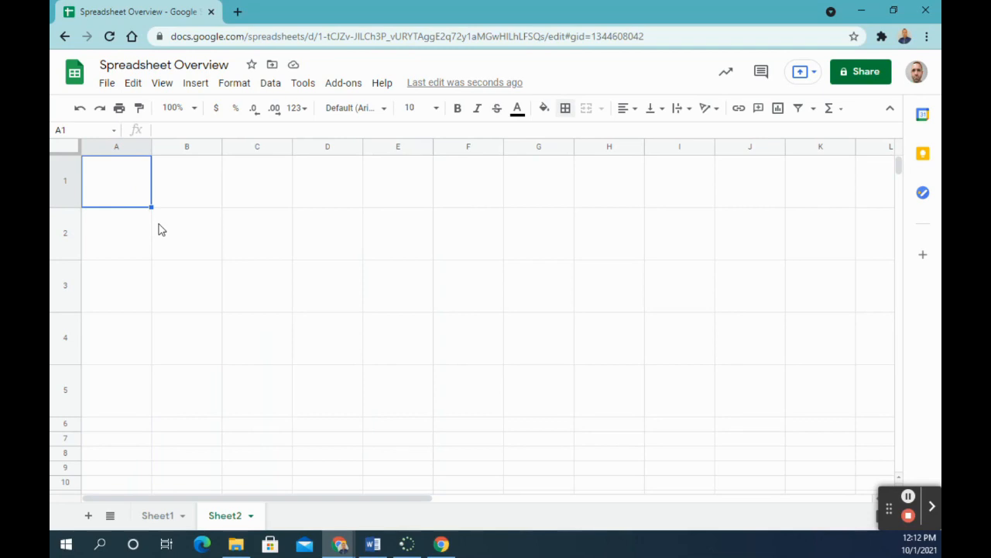
mouse_move(100, 251)
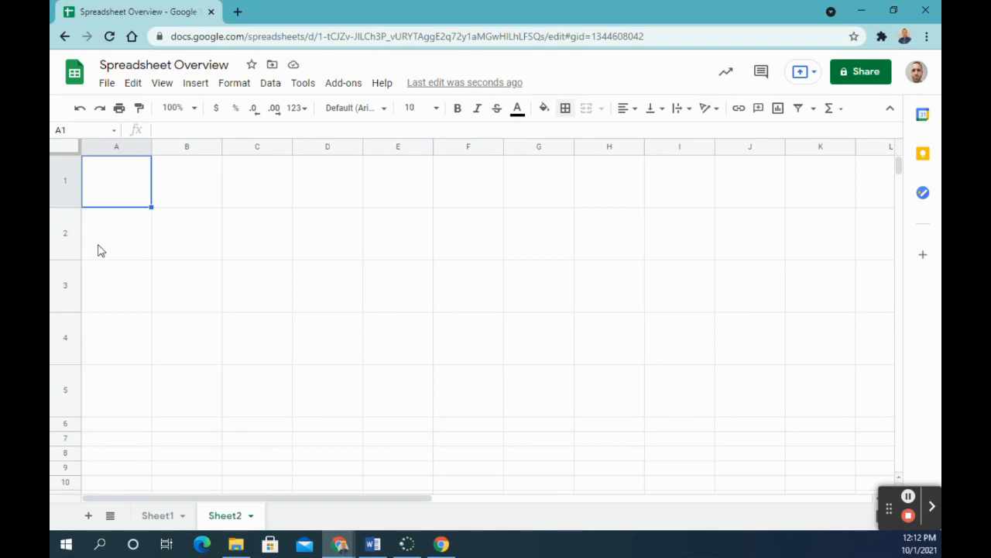
text(West Michigan Academy of En)
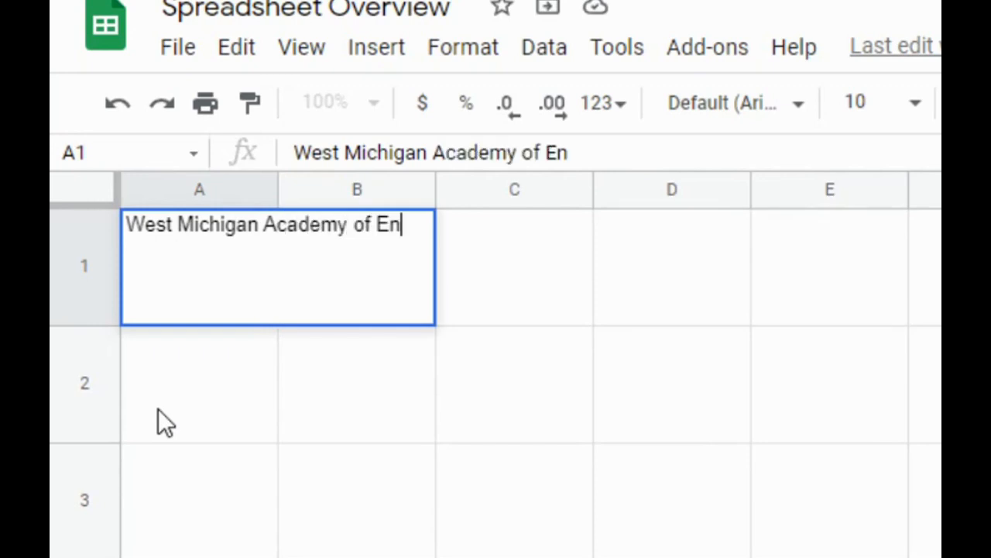
text(vironmental)
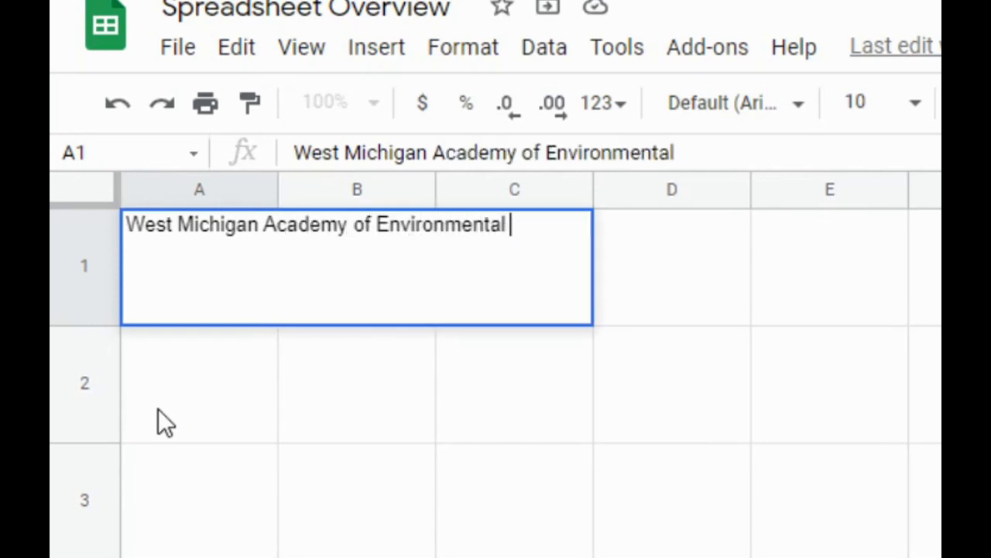
text(Sc)
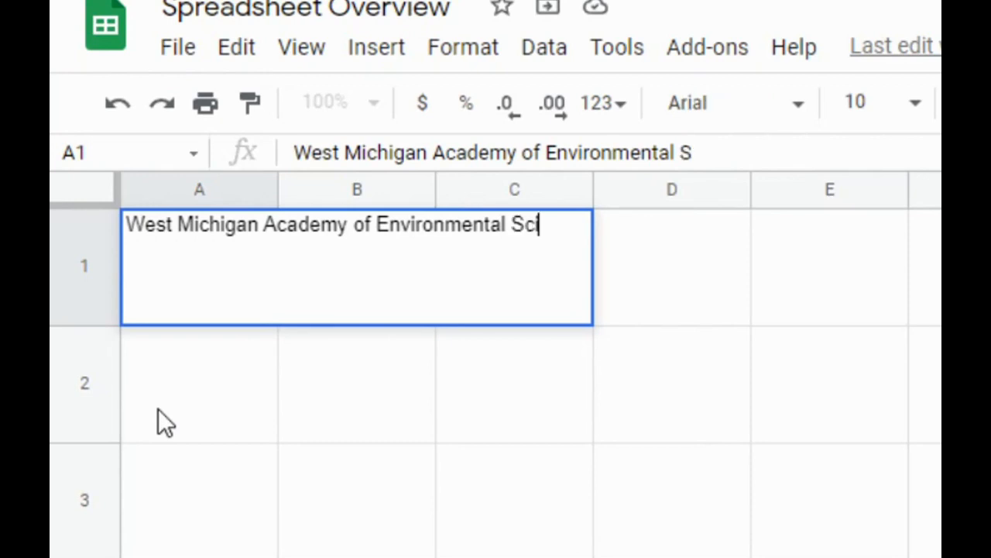
text(ience)
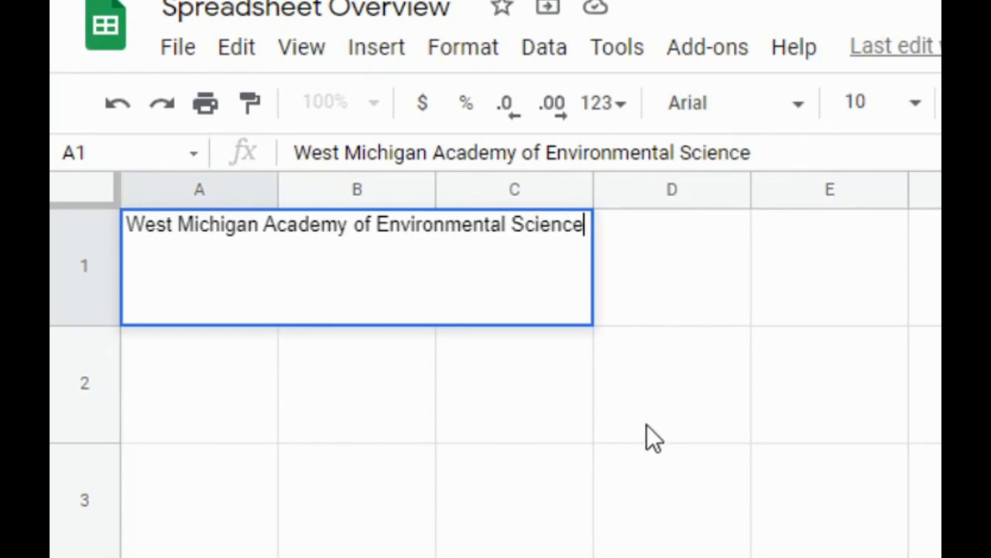
click(672, 383)
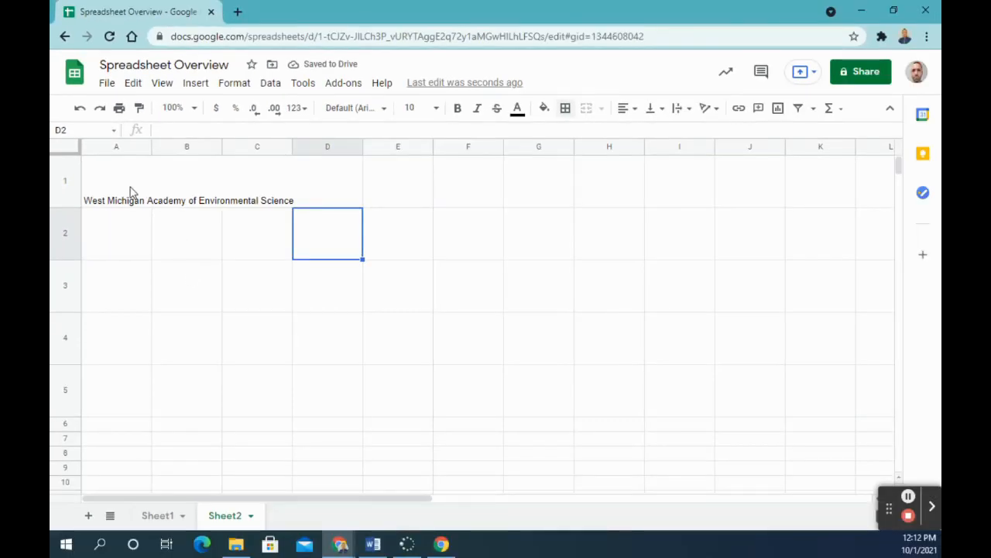
Apply Wrap text wrapping to the school name in A1 so it spans several lines
click(117, 180)
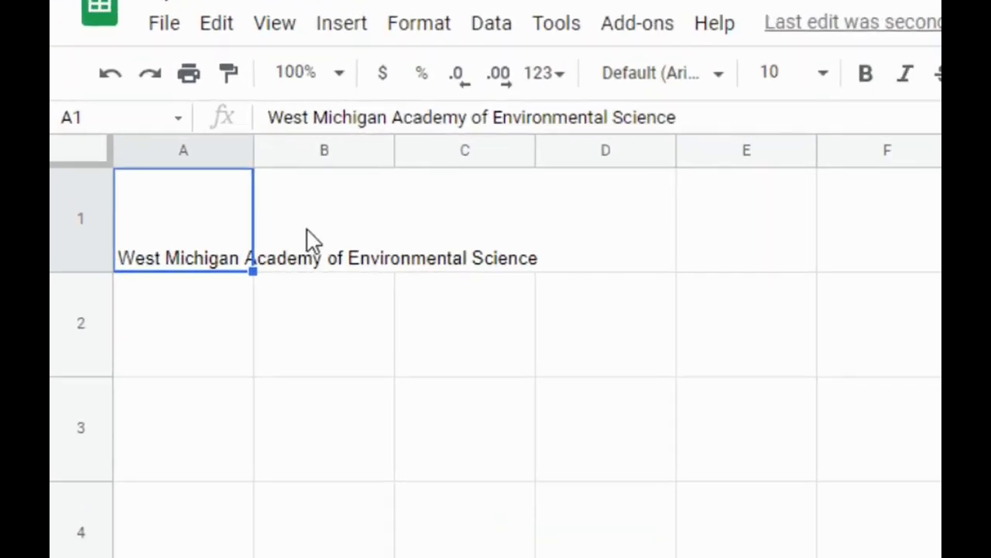
click(323, 217)
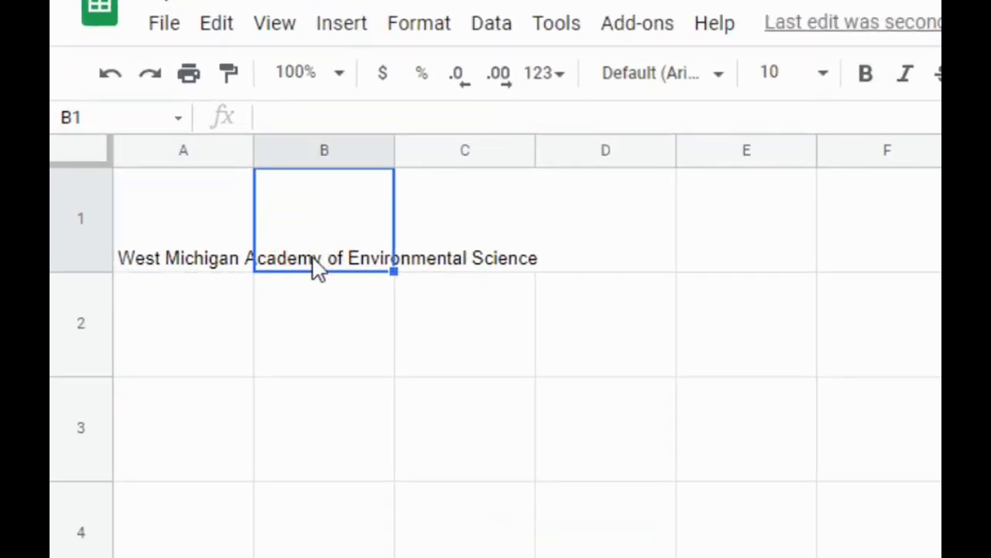
mouse_move(183, 214)
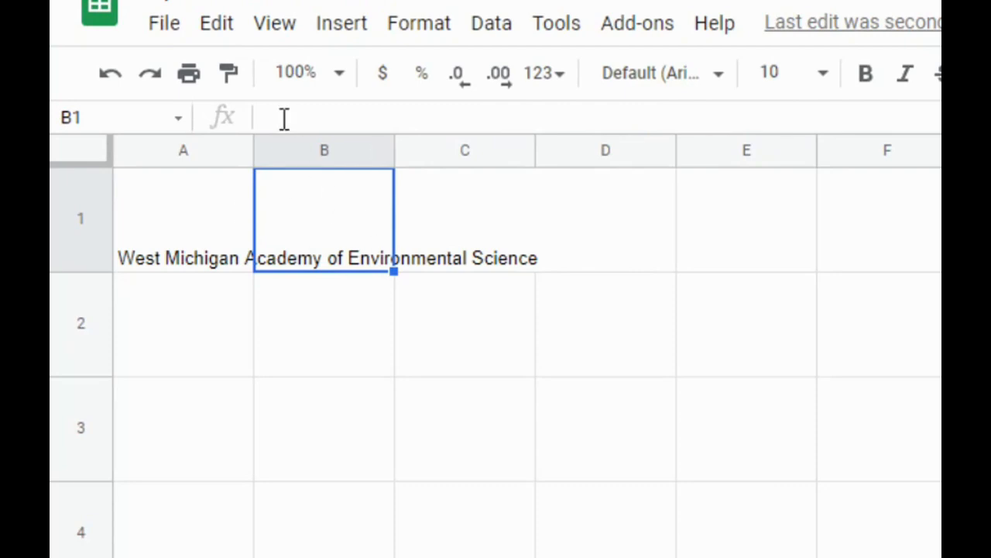
mouse_move(484, 246)
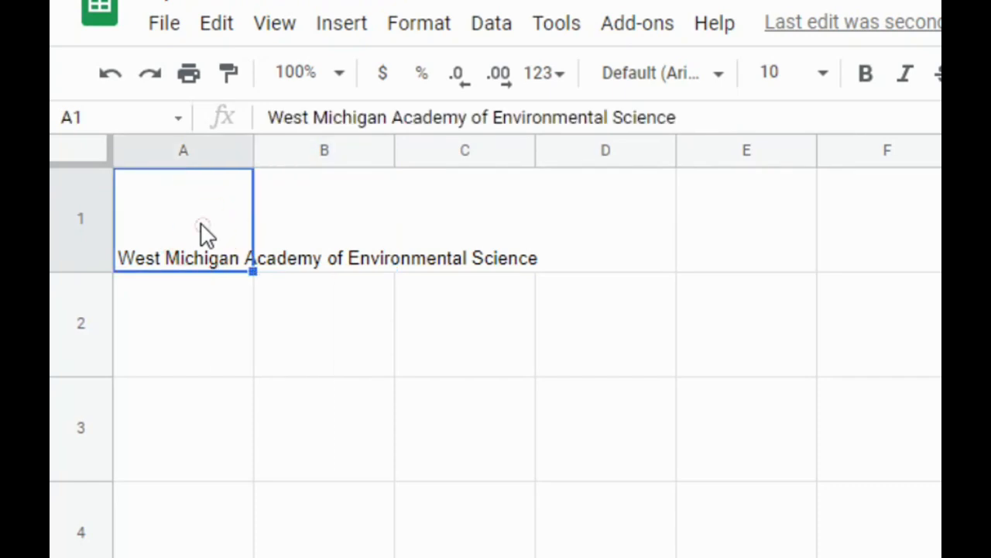
mouse_move(282, 266)
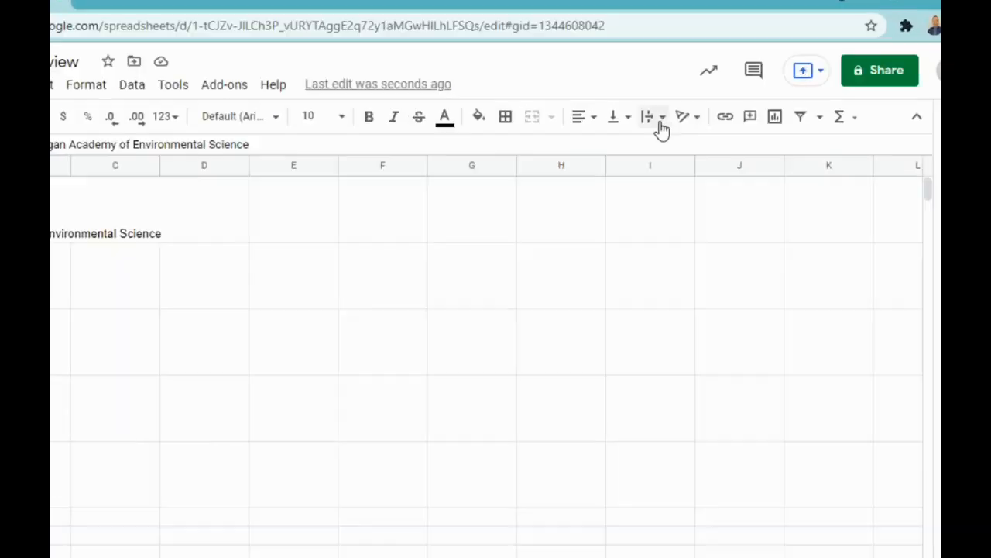
click(649, 116)
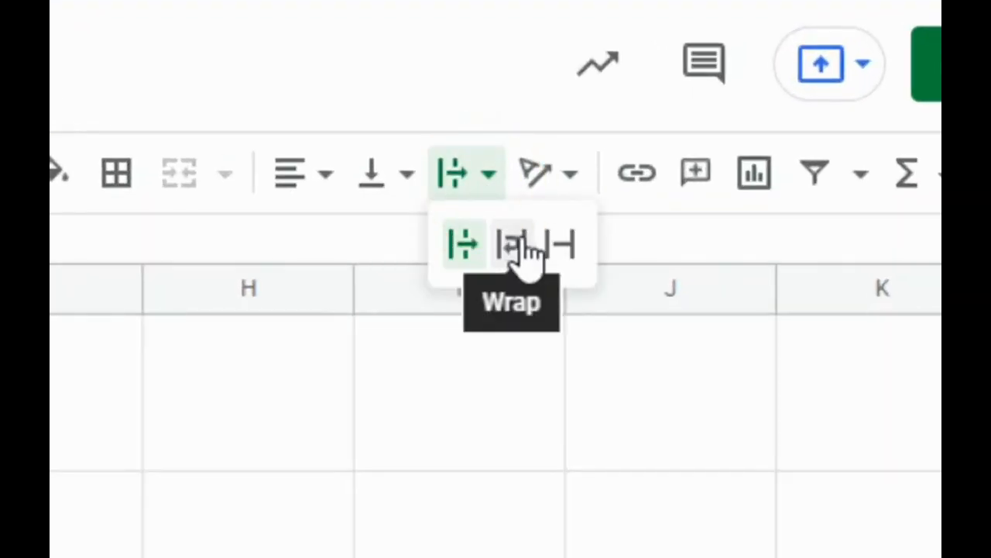
click(511, 245)
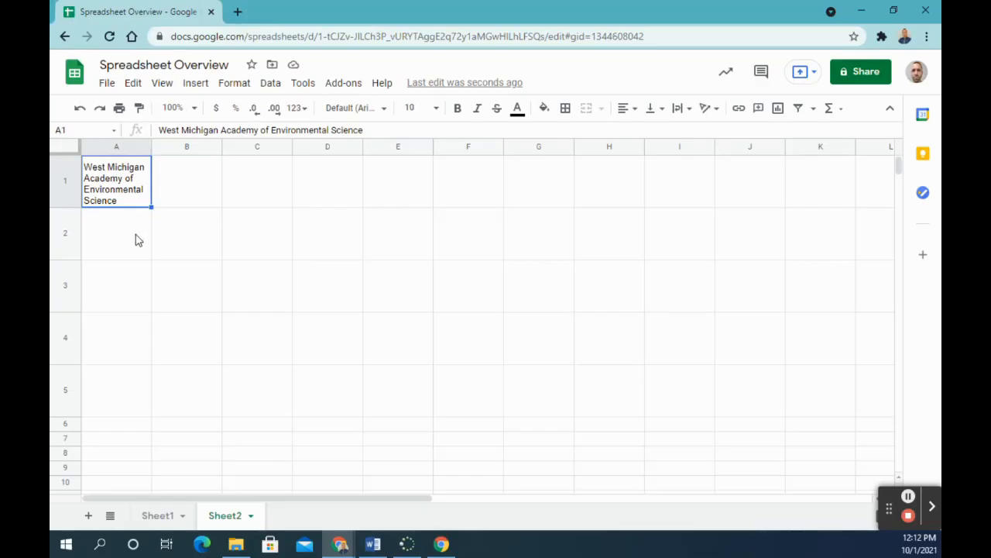
Enter 'Top' in B1 and choose Top vertical alignment for it
click(116, 233)
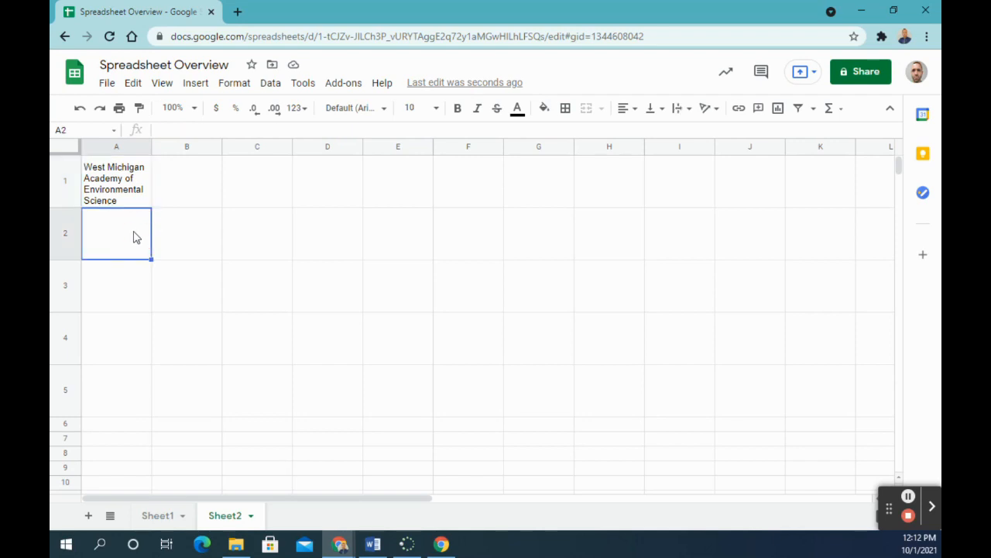
click(185, 182)
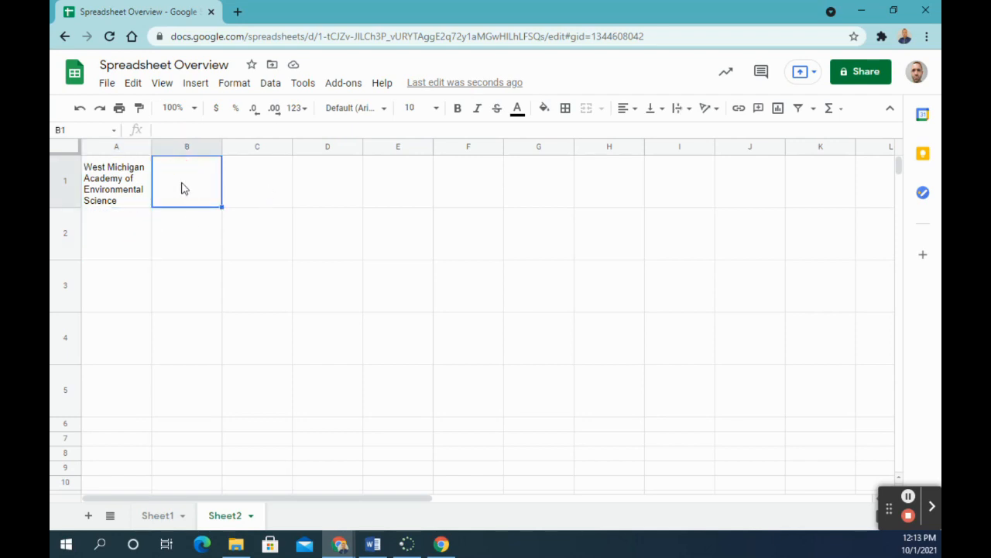
text(T)
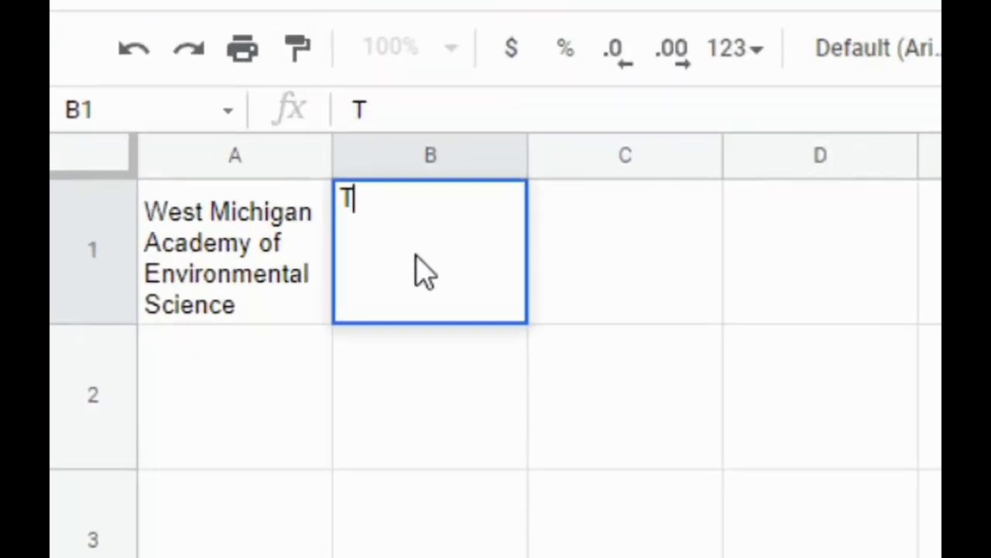
text(op)
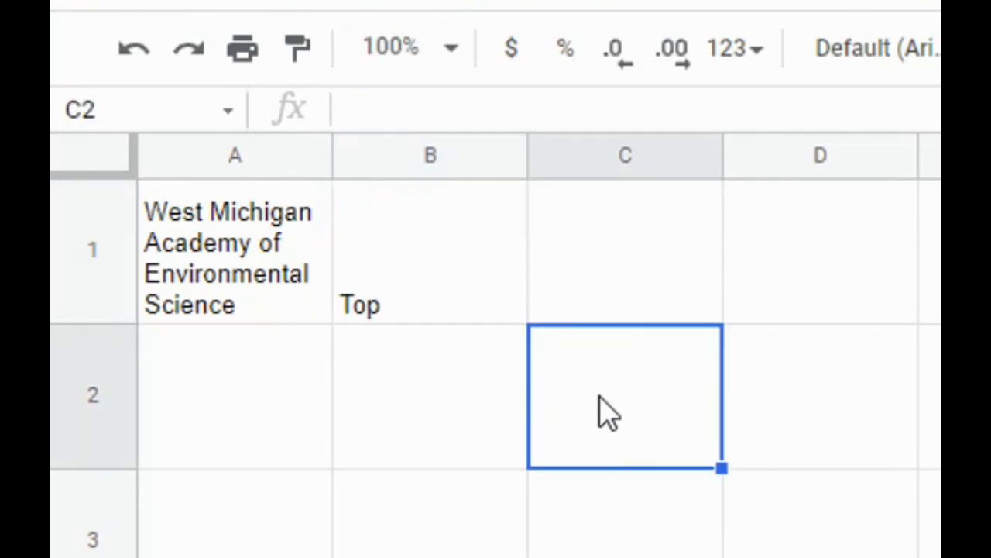
mouse_move(379, 321)
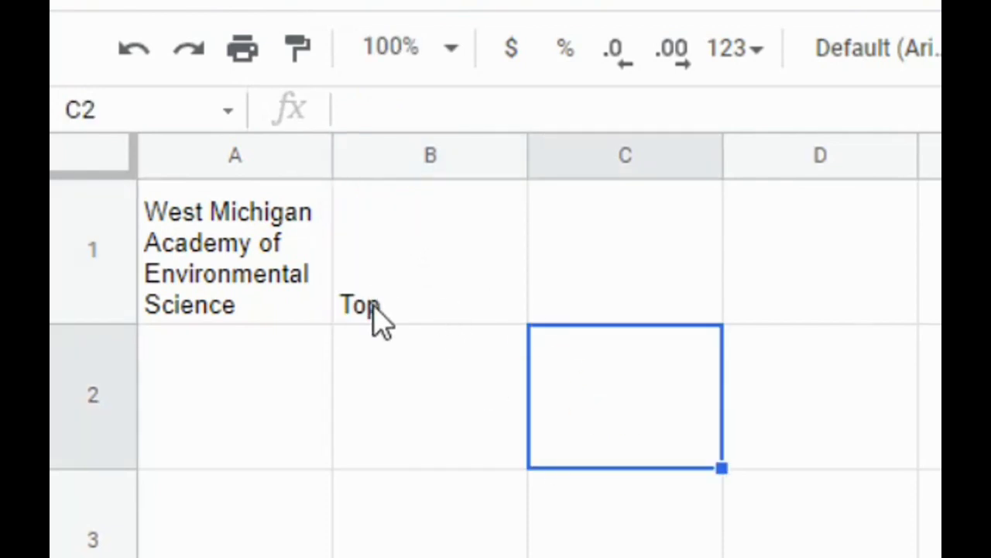
mouse_move(426, 276)
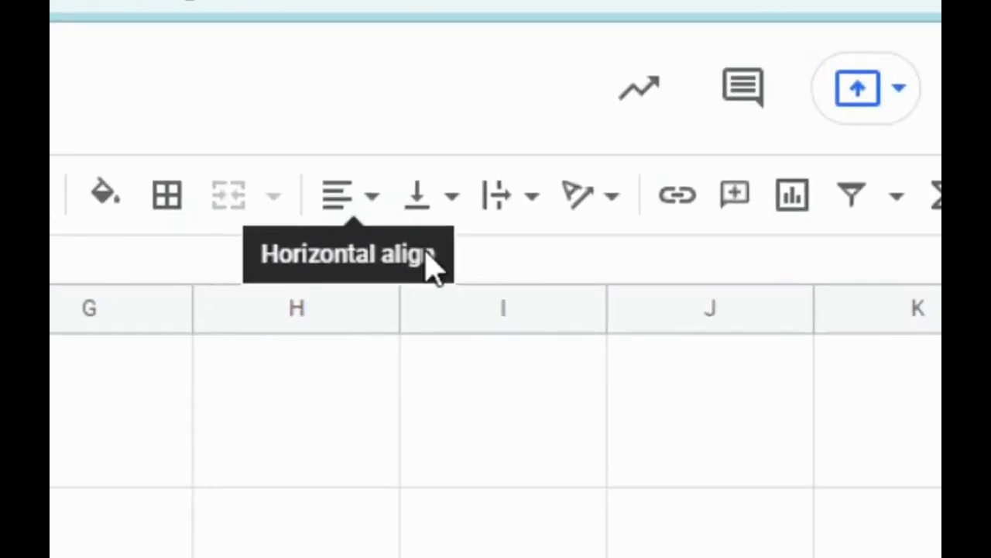
mouse_move(419, 194)
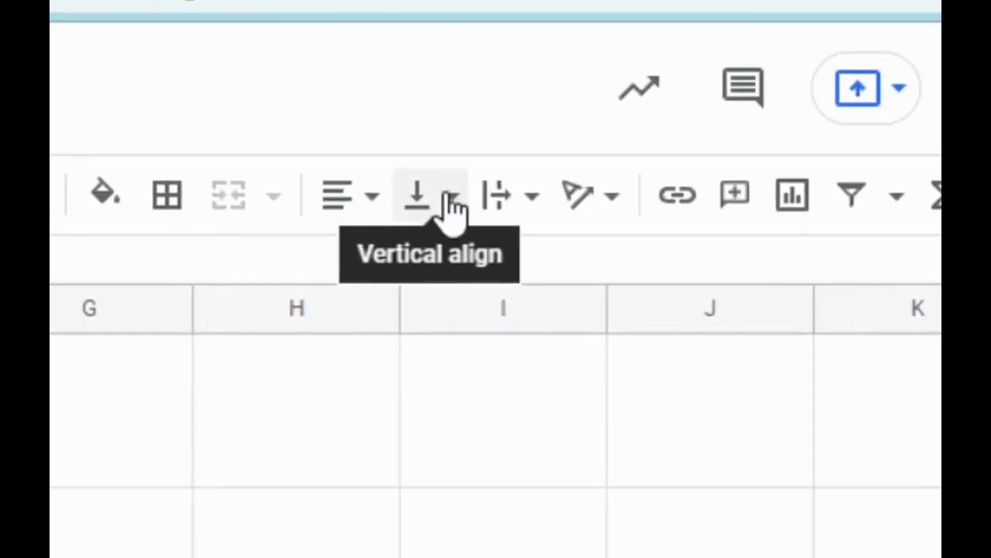
click(418, 193)
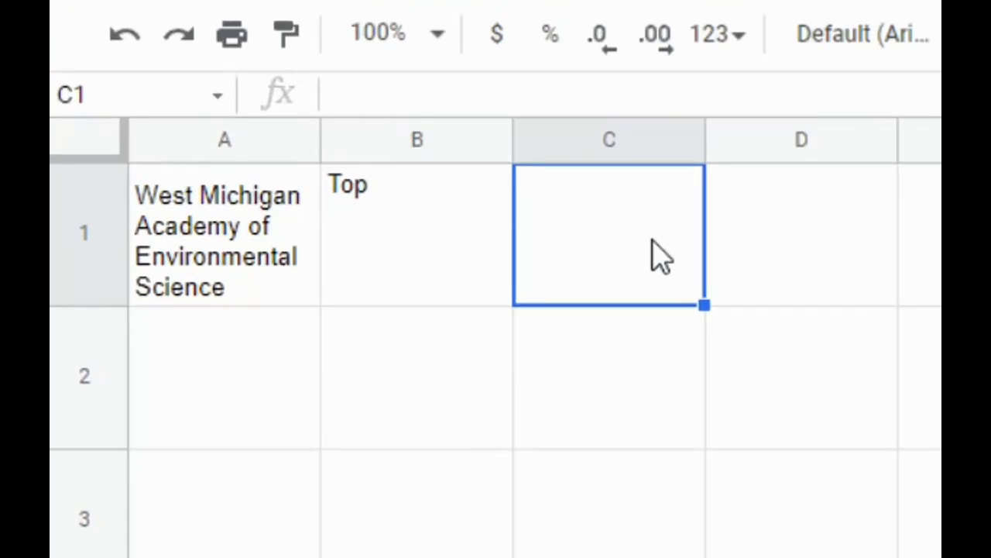
Enter 'Middle' in C1 and confirm the entry
text(Middle)
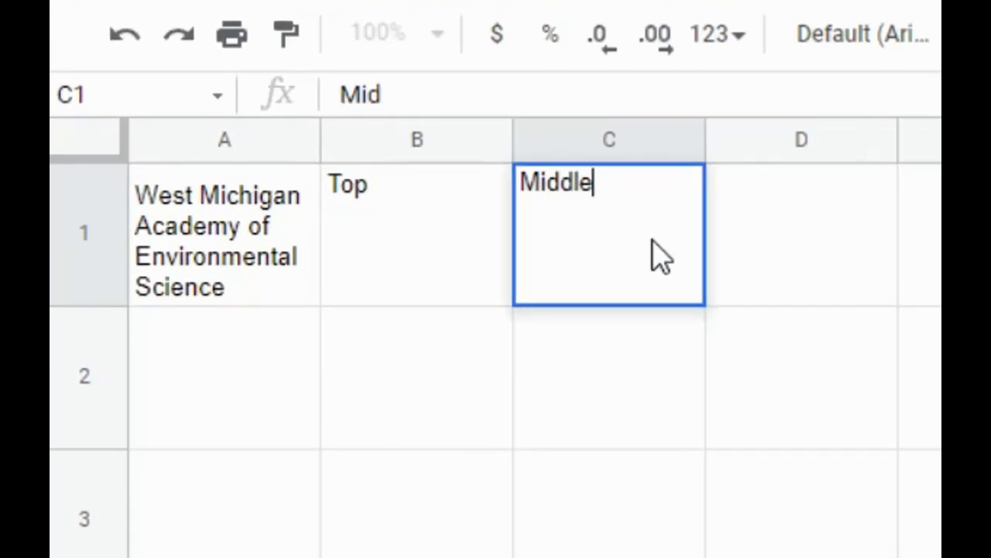
key(Tab)
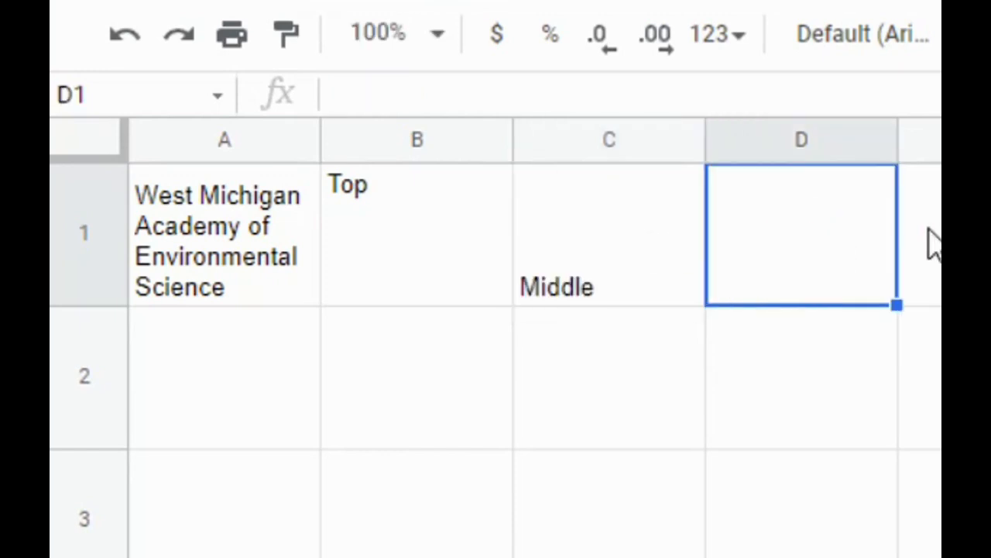
mouse_move(647, 279)
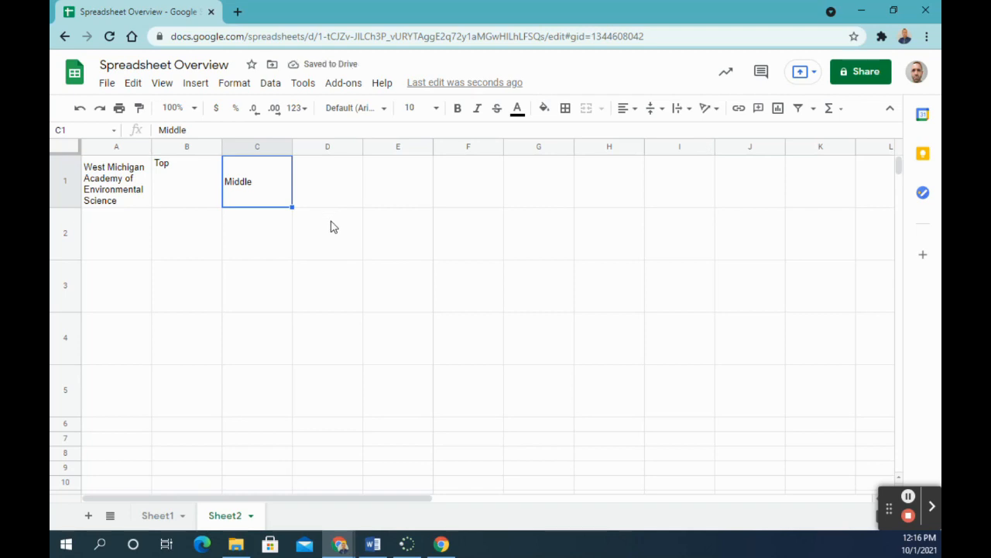
mouse_move(347, 309)
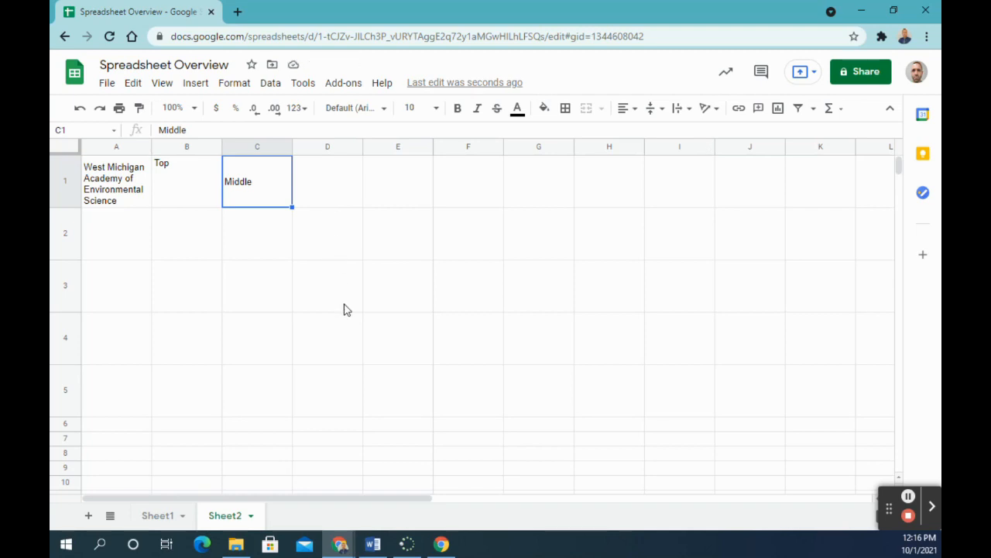
mouse_move(229, 471)
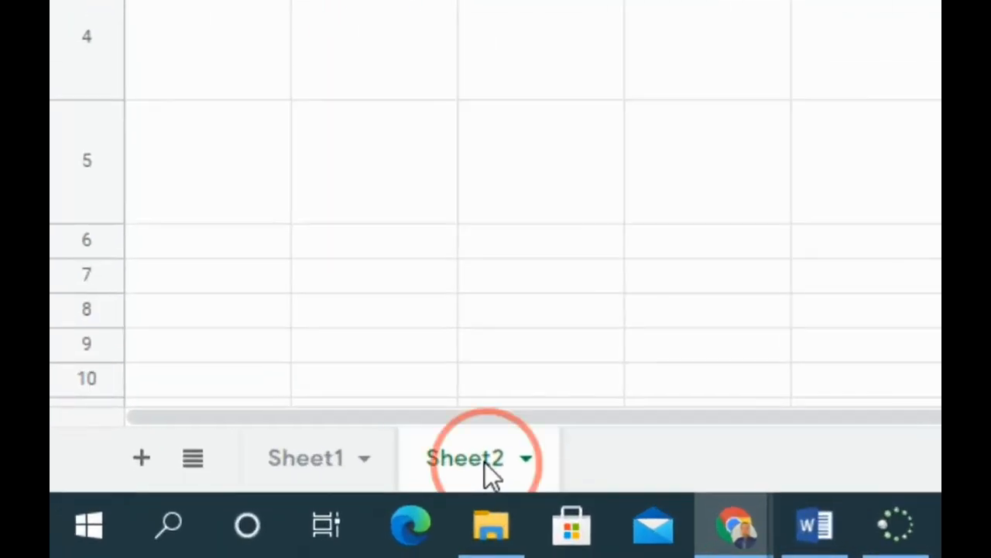
Rename Sheet2 to 'Kunst' and bring up its tab colour options
double_click(465, 457)
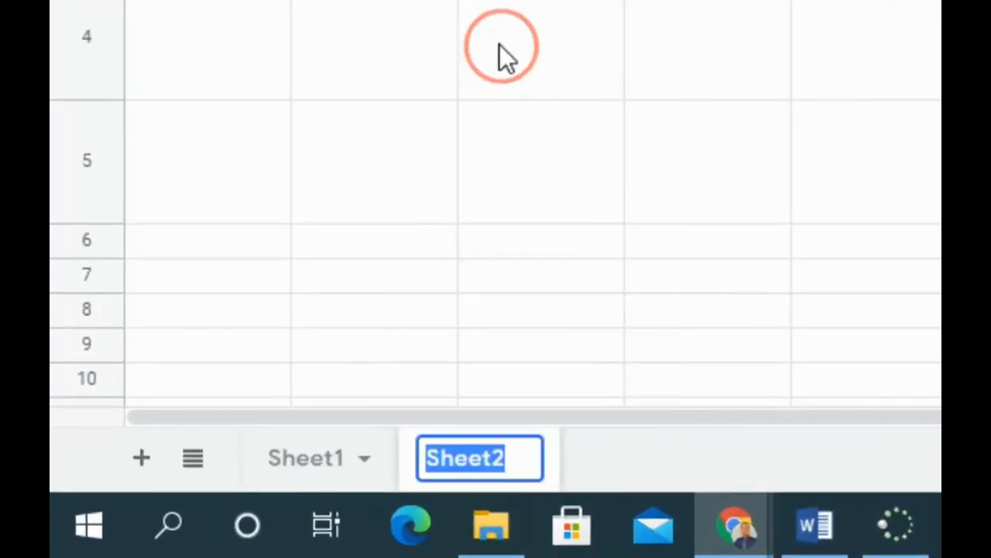
text(Kunst)
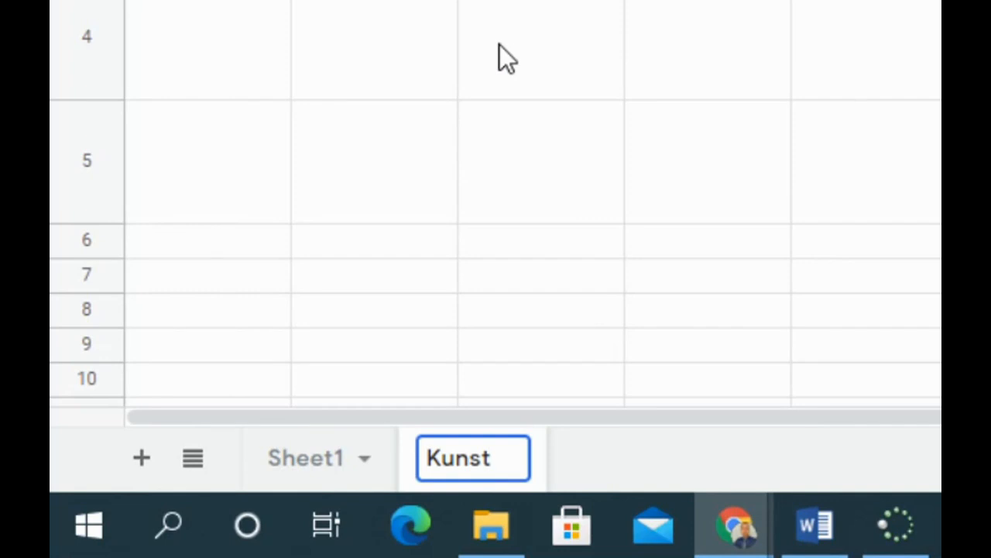
mouse_move(608, 452)
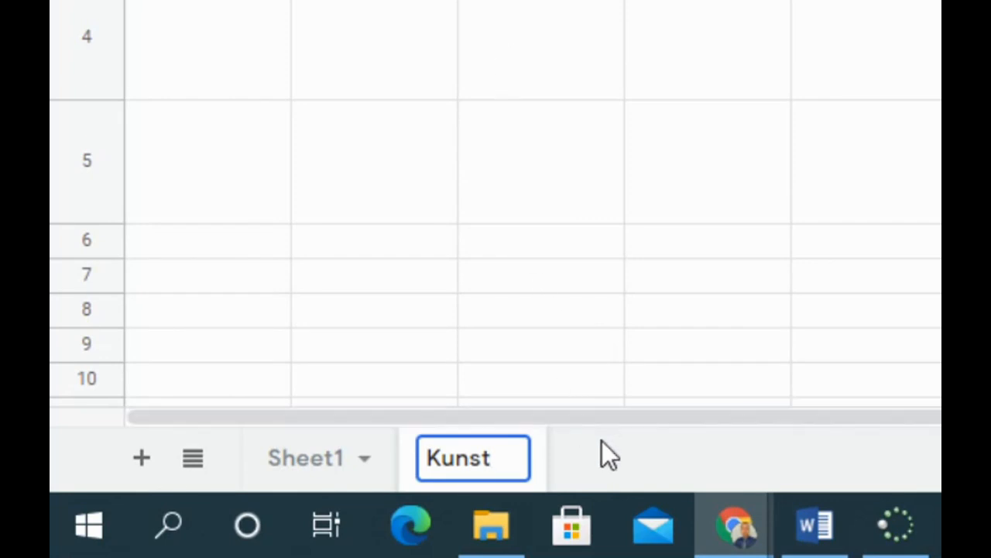
click(458, 457)
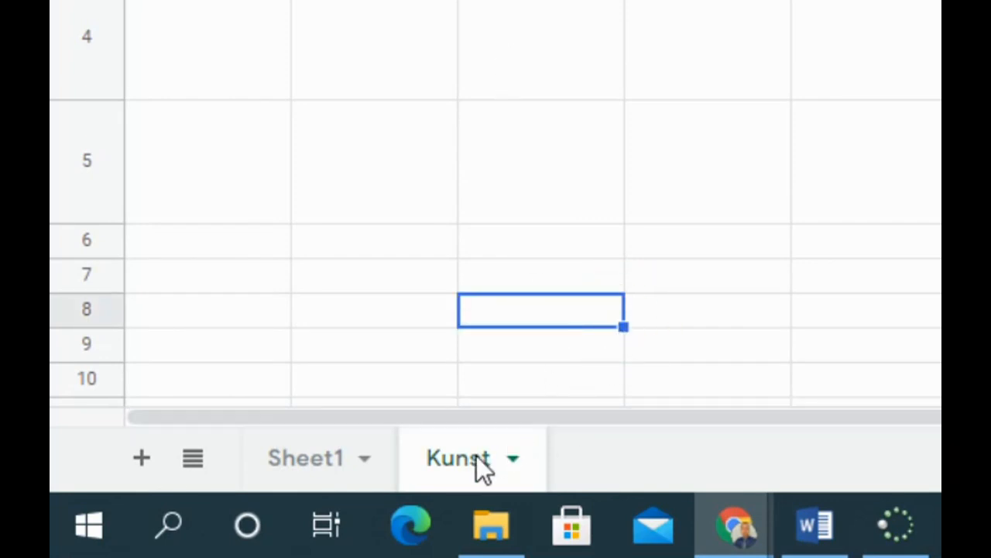
click(511, 458)
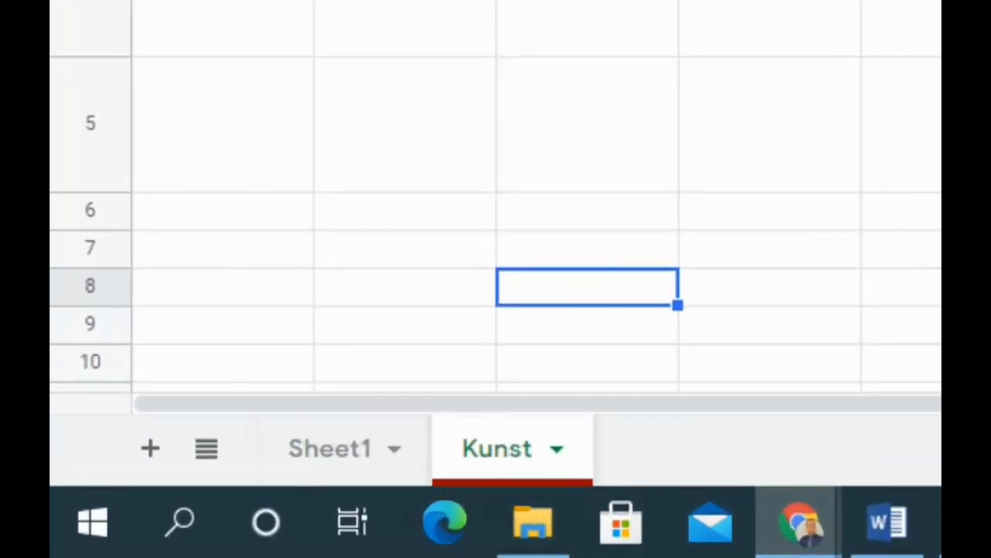
mouse_move(331, 449)
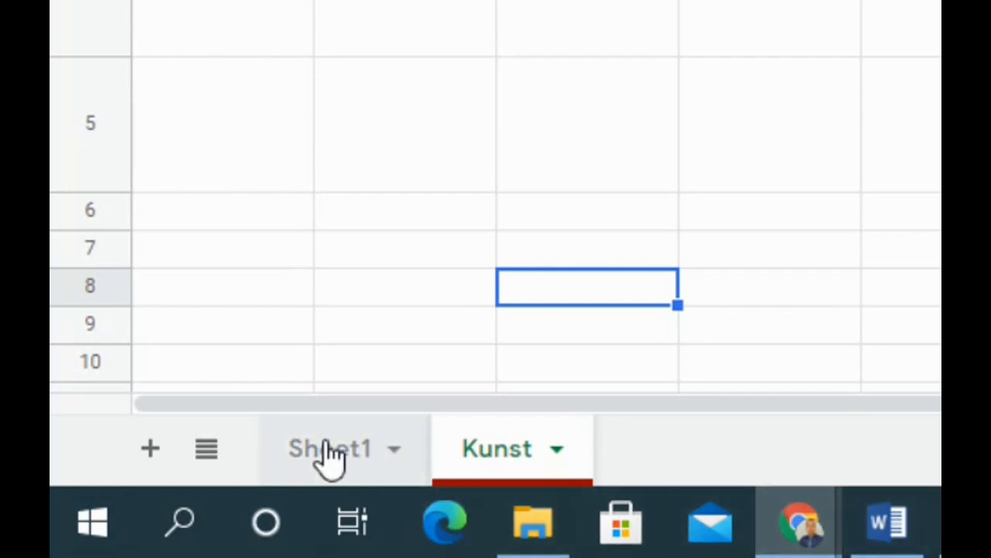
mouse_move(328, 457)
text(M)
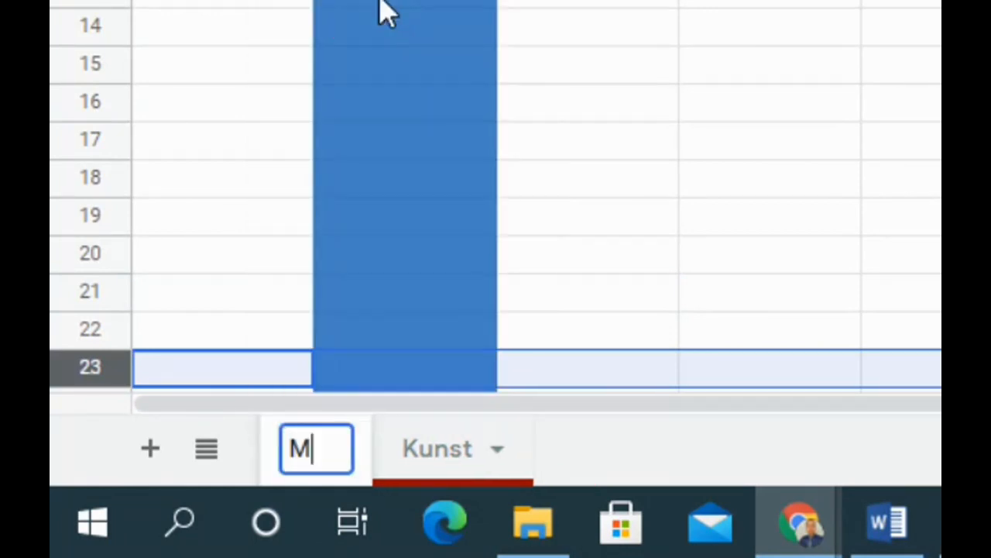
Rename Sheet1 to 'Mister'
text(ister)
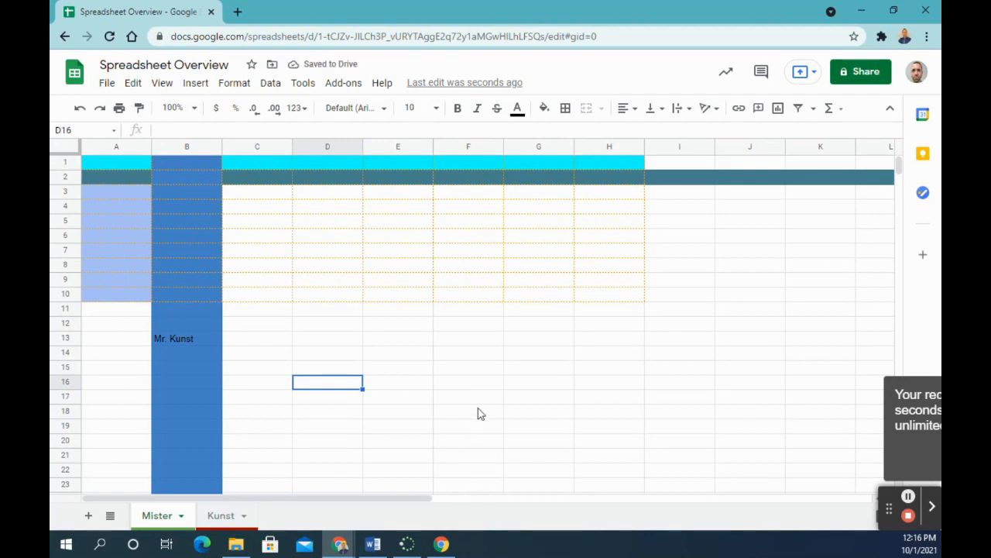
mouse_move(483, 390)
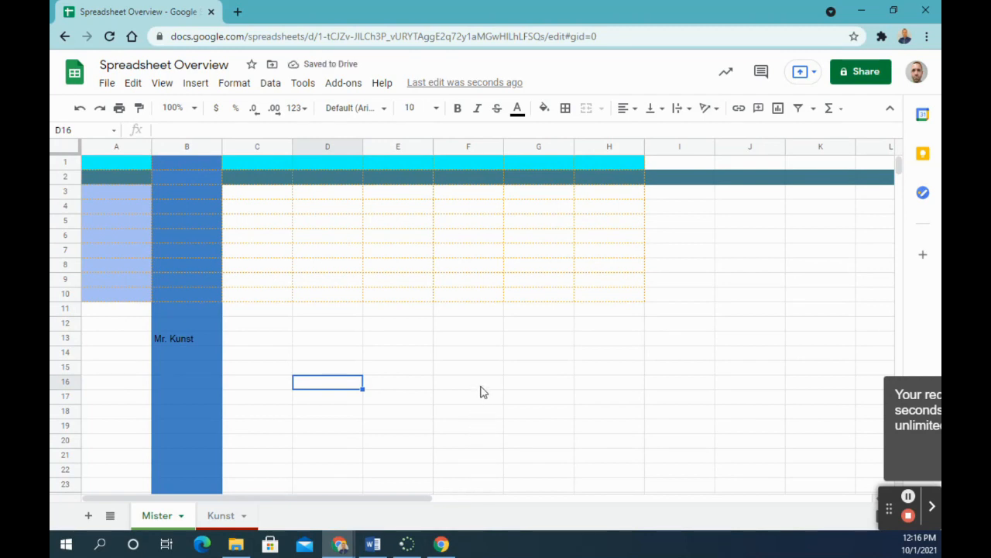